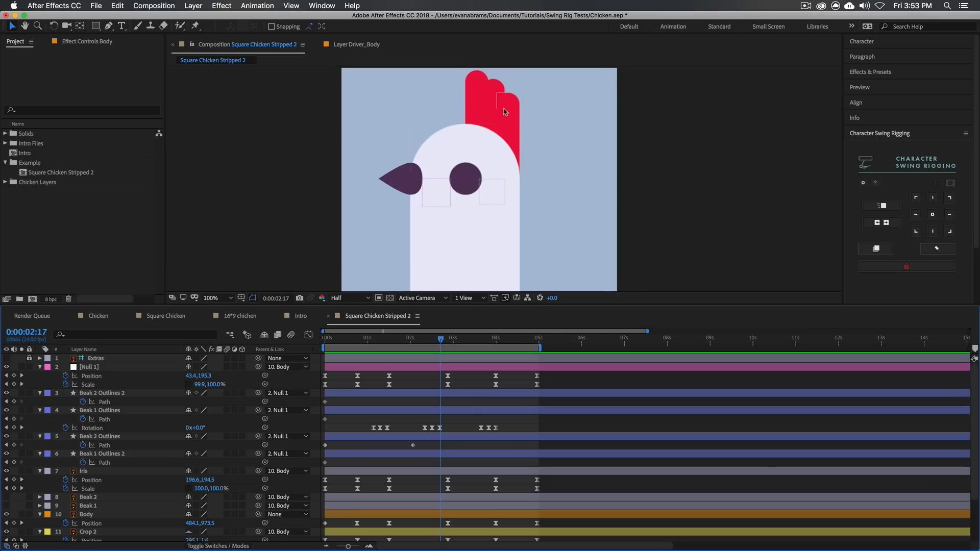
# Select the Body layer and show its position speed graph in the Graph Editor
pyautogui.click(86, 515)
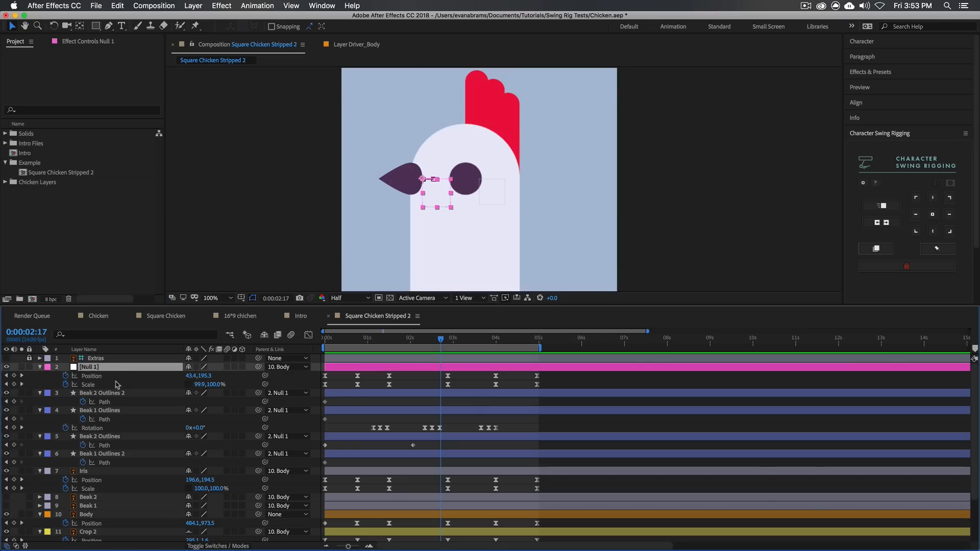
pyautogui.scroll(-3)
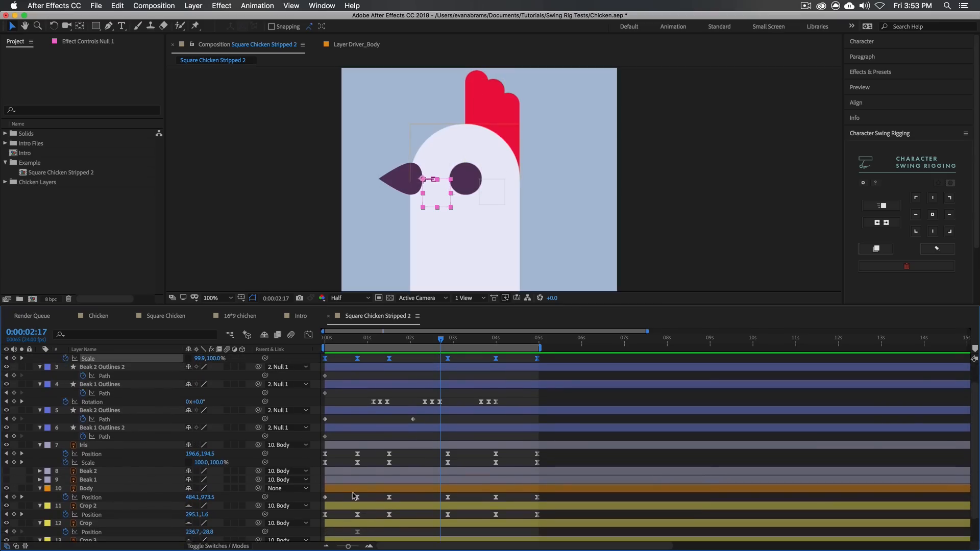
pyautogui.click(85, 488)
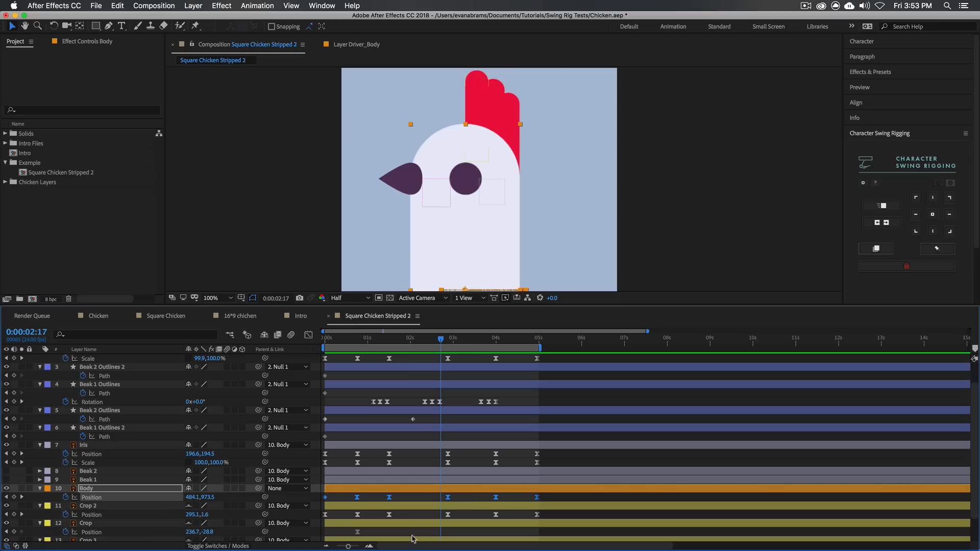
pyautogui.click(307, 335)
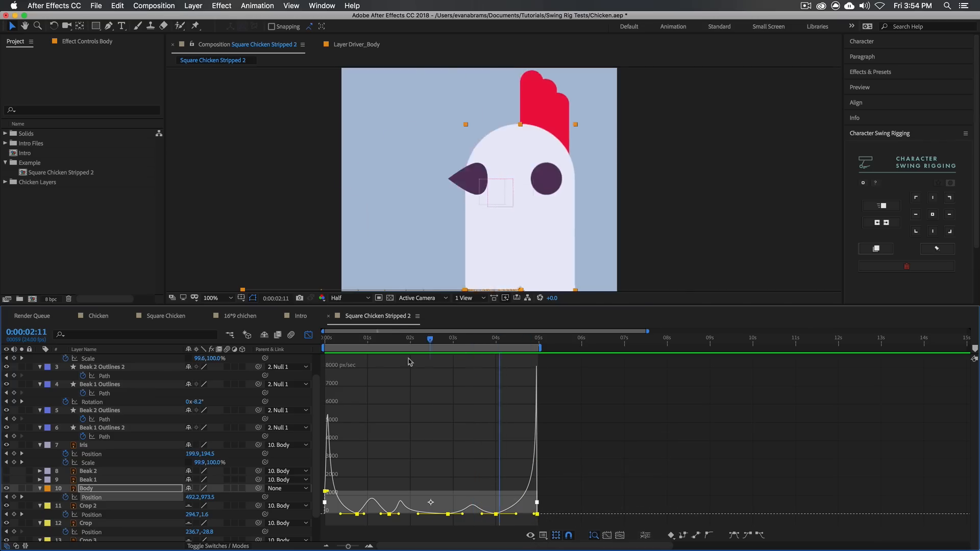
# Scrub the time indicator through the body's sideways sliding animation
pyautogui.click(325, 337)
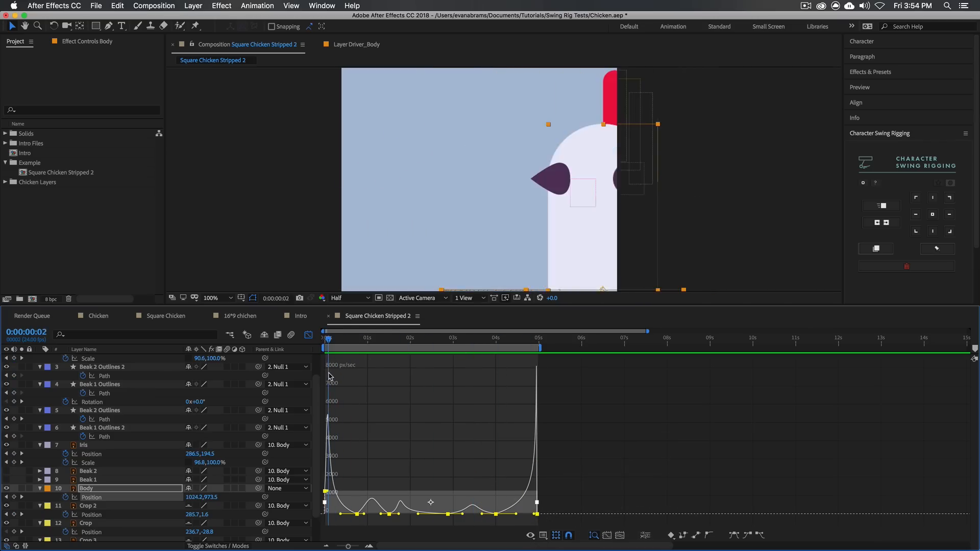
pyautogui.click(397, 338)
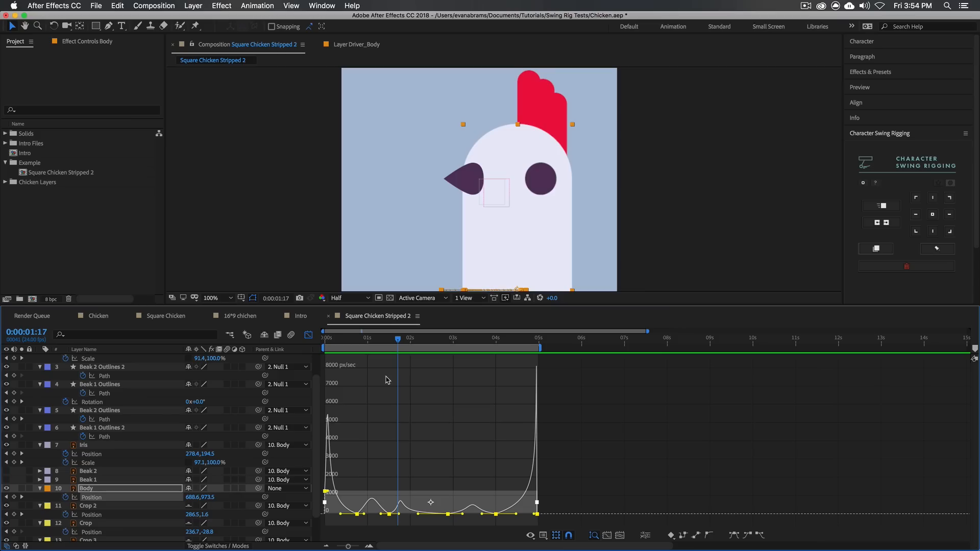
pyautogui.moveTo(359, 343)
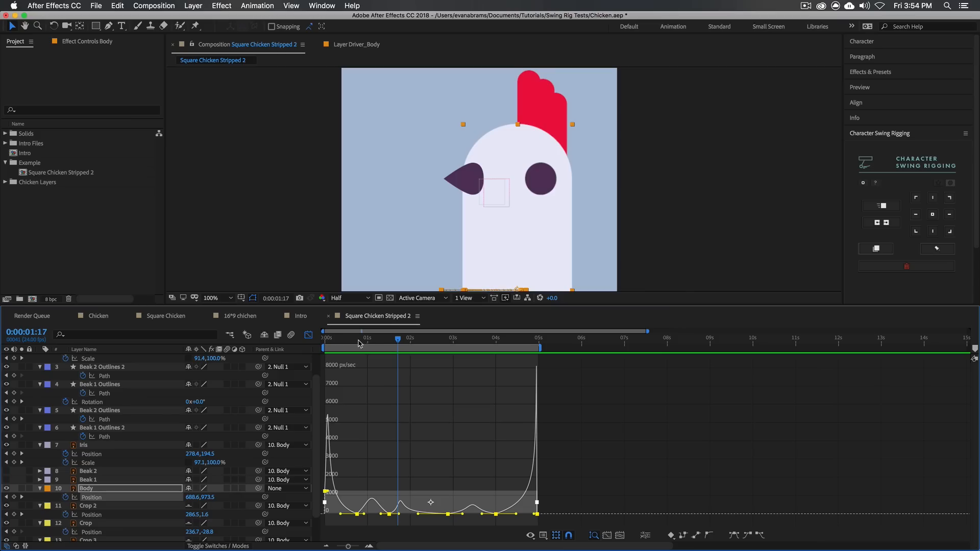
pyautogui.moveTo(397, 339); pyautogui.dragTo(363, 338)
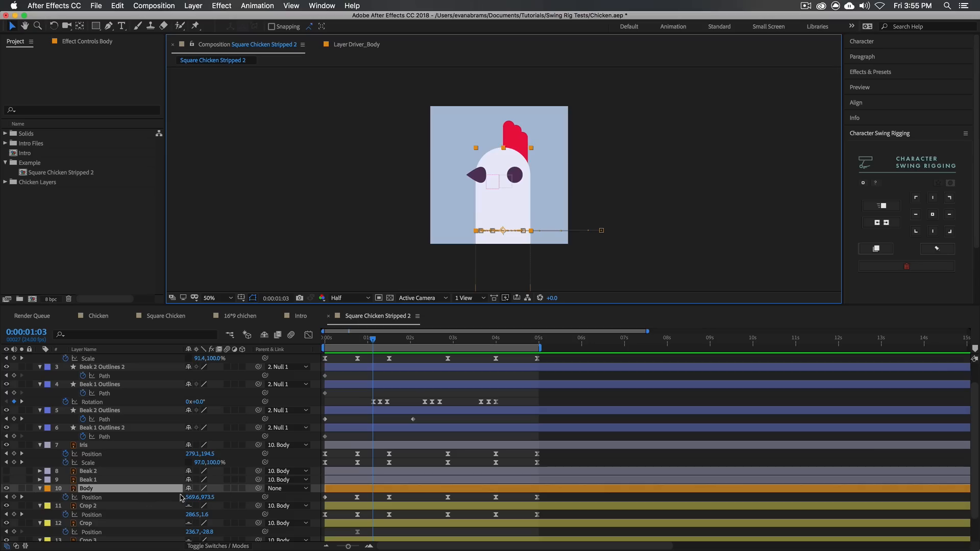
pyautogui.moveTo(877, 248)
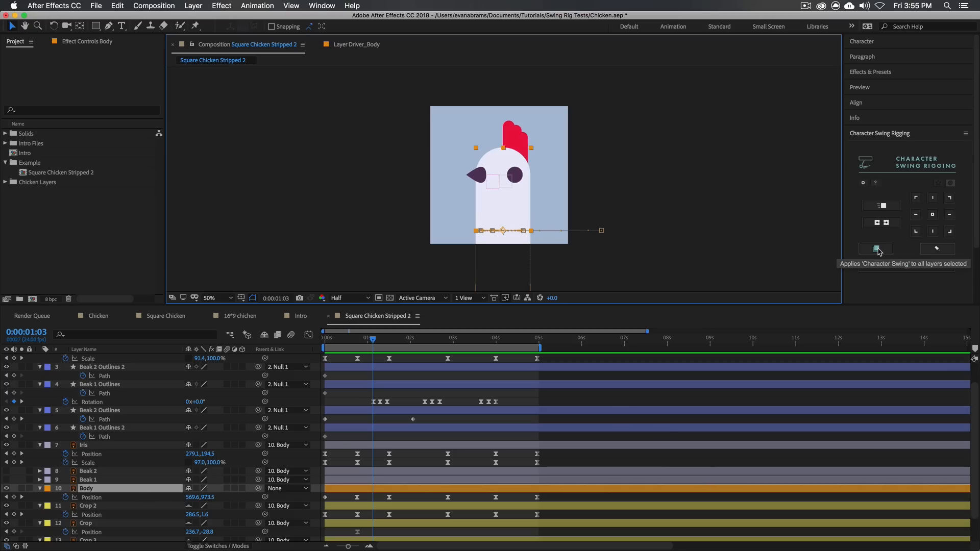
pyautogui.moveTo(878, 251)
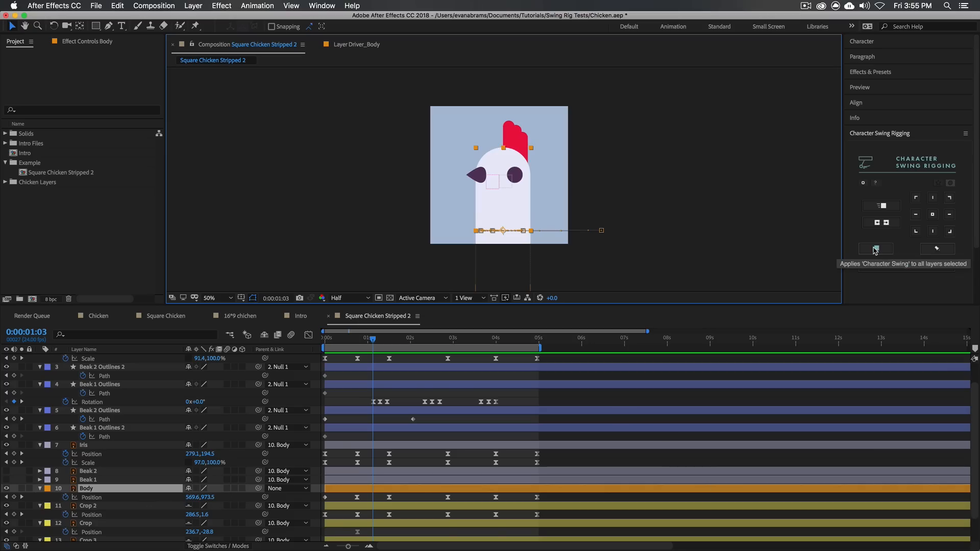
# Apply Character Swing to Body, turning it into Driver_Body with swing effects
pyautogui.click(874, 249)
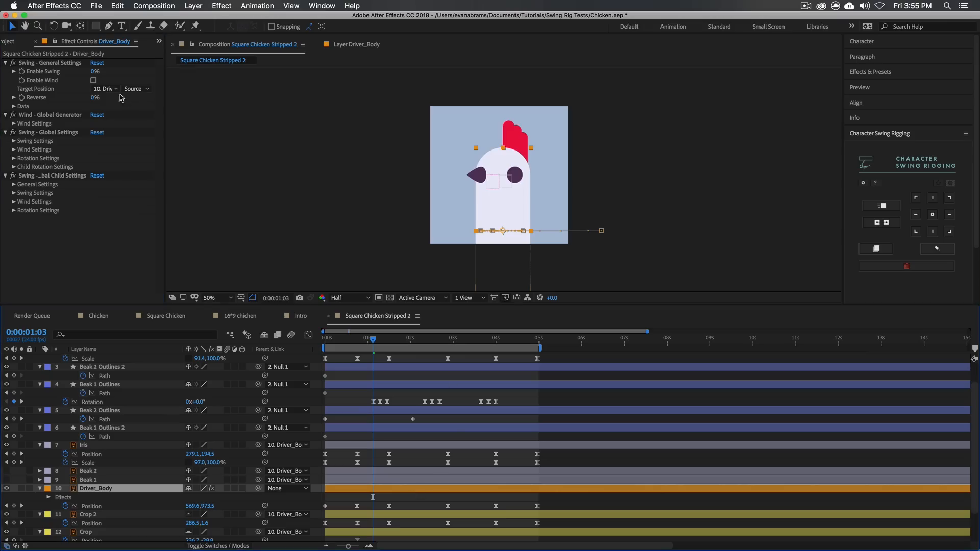
# Enable Swing at 100% in Driver_Body's Swing - General Settings
pyautogui.doubleClick(96, 488)
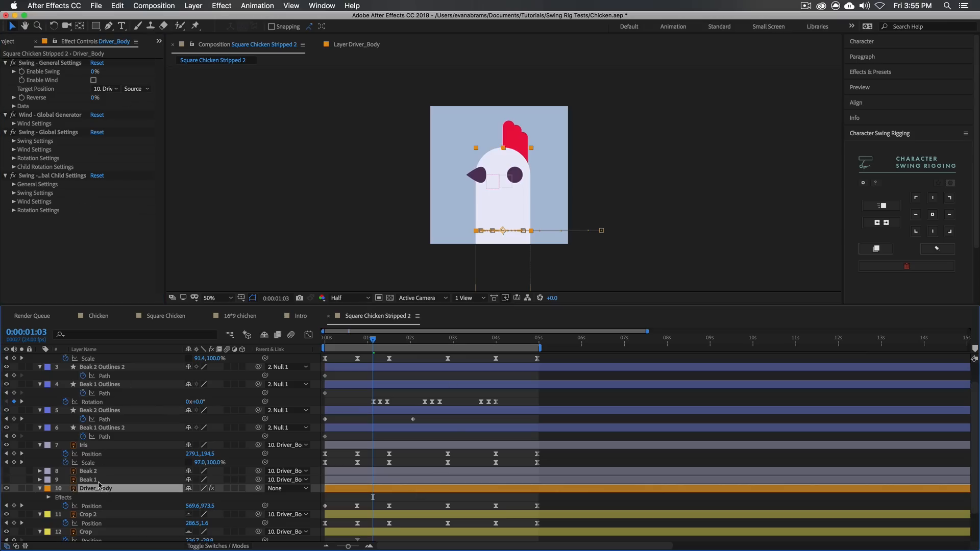
pyautogui.moveTo(105, 476)
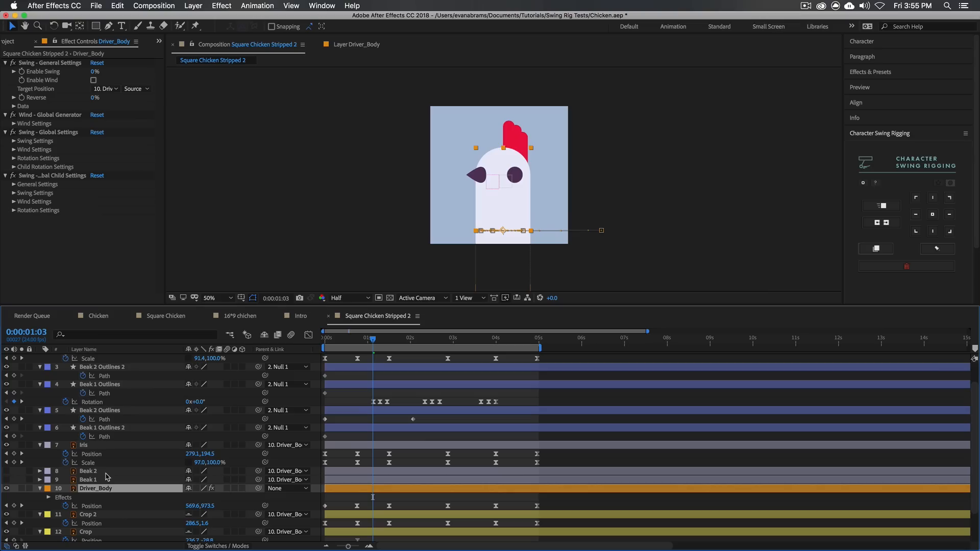
pyautogui.moveTo(346, 500)
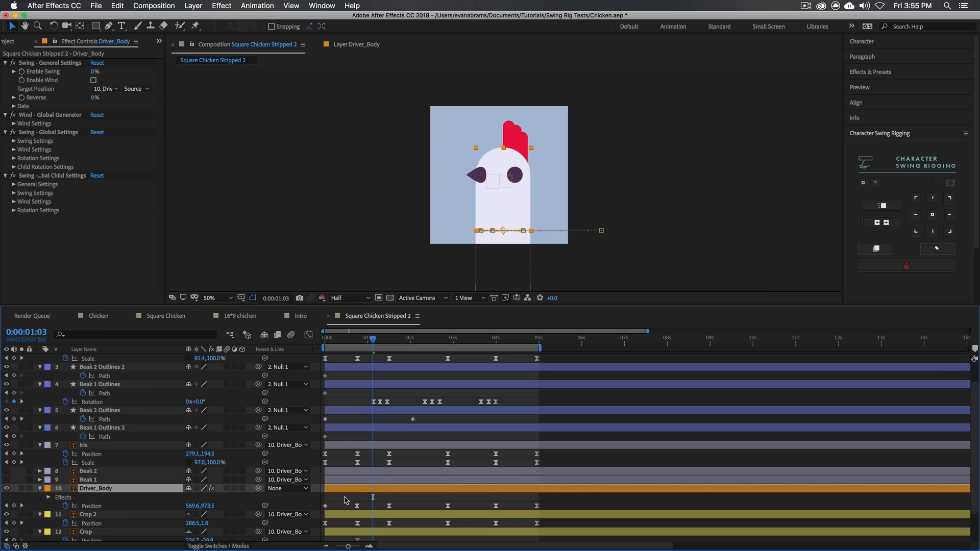
pyautogui.moveTo(392, 491)
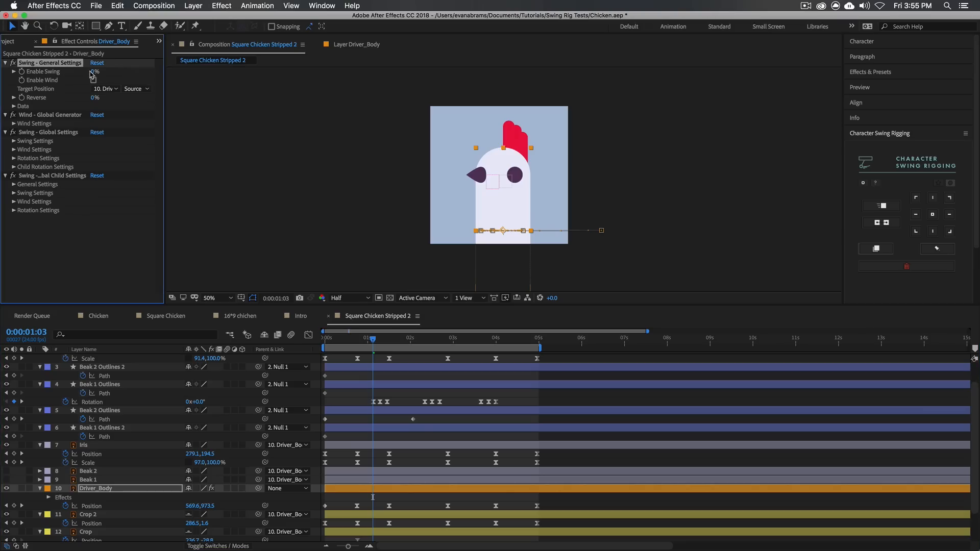
pyautogui.click(95, 71)
pyautogui.write('100')
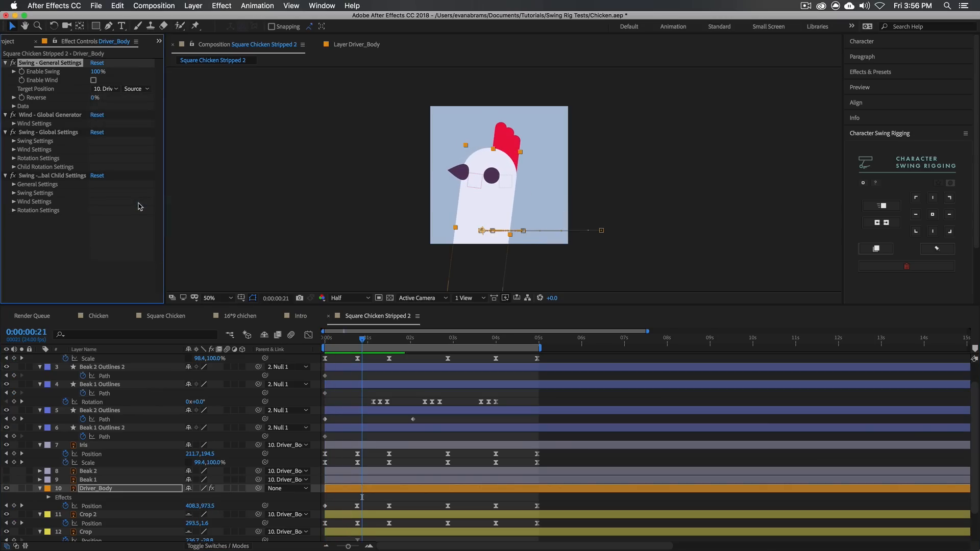
pyautogui.moveTo(377, 344)
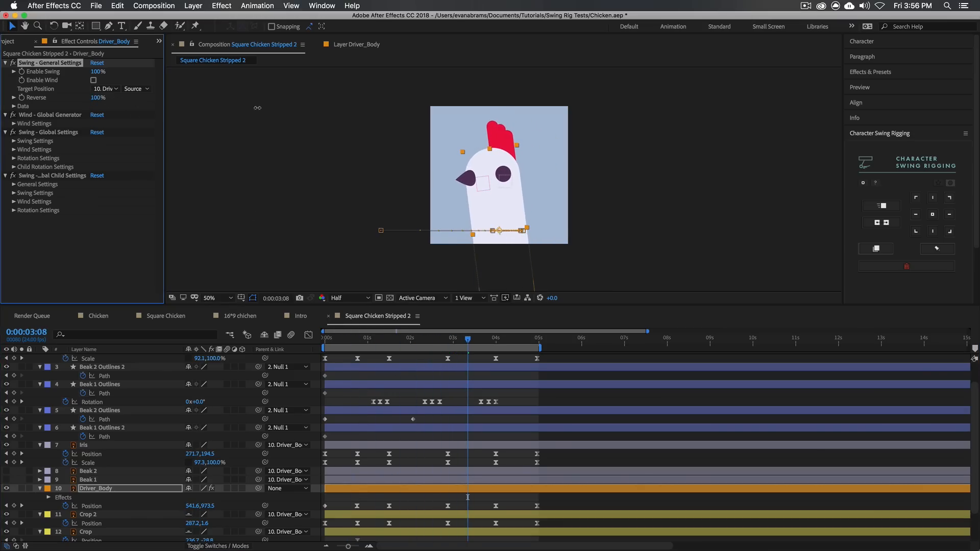
# Play back the swaying chicken, pause mid-sway and show Driver_Body's speed graph
pyautogui.click(324, 337)
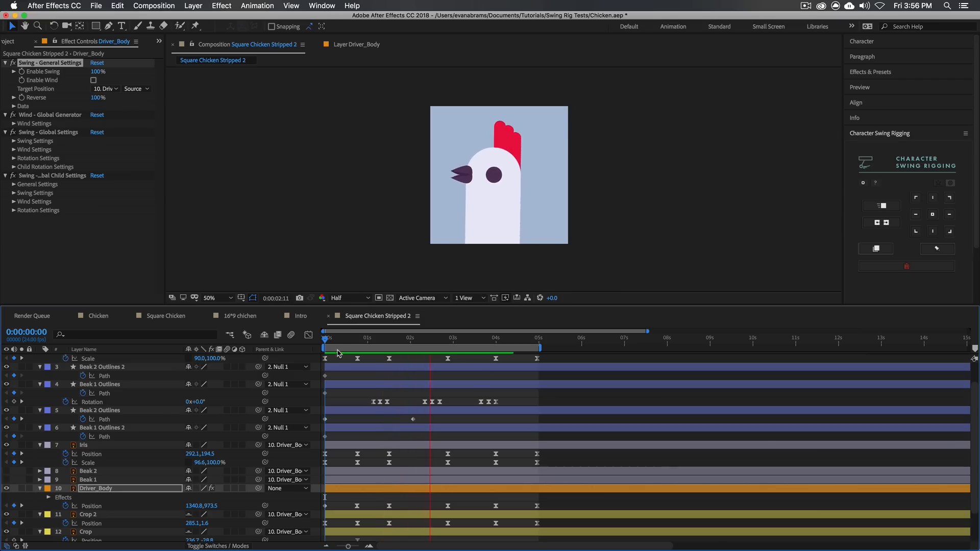
pyautogui.click(410, 338)
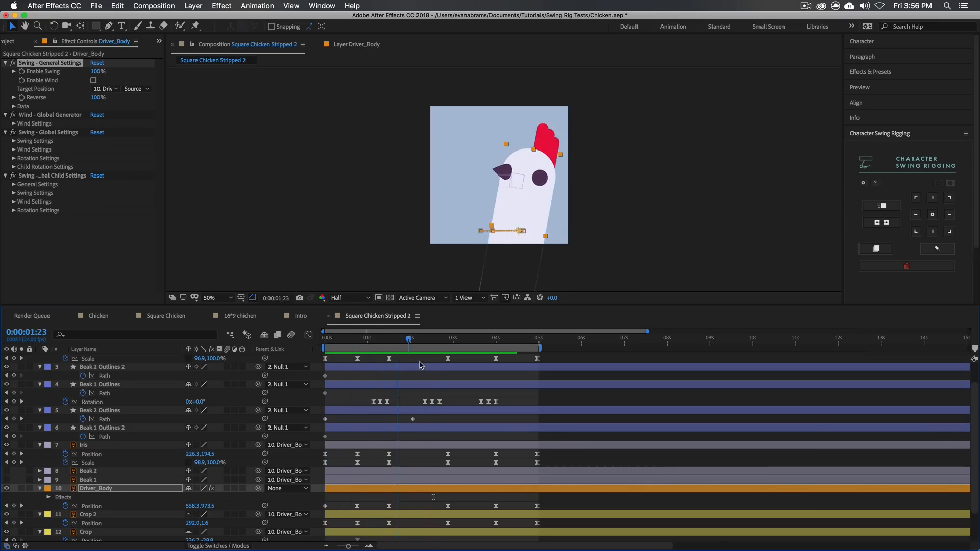
pyautogui.click(325, 330)
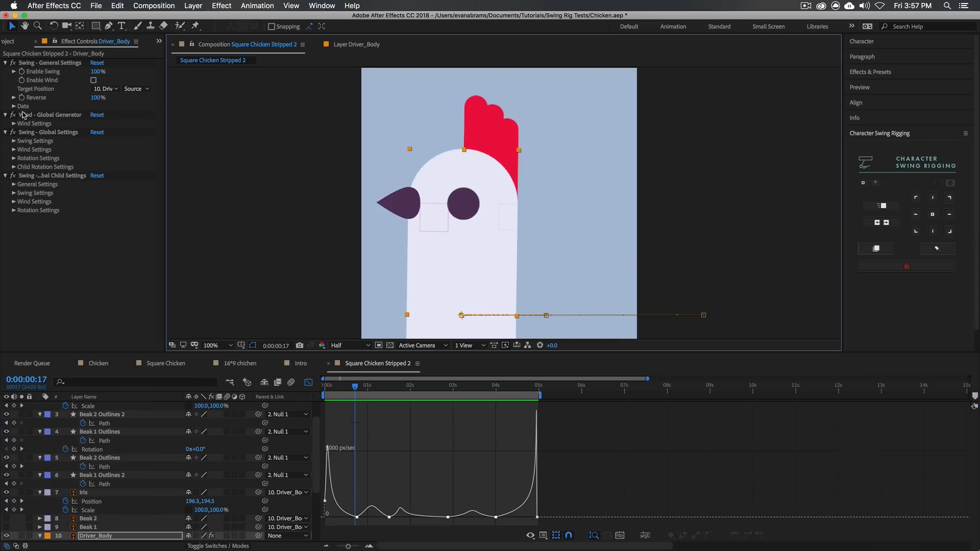
# Check Driver_Body's Data group (Position Data on, Rotation Data off) and collapse it
pyautogui.click(13, 105)
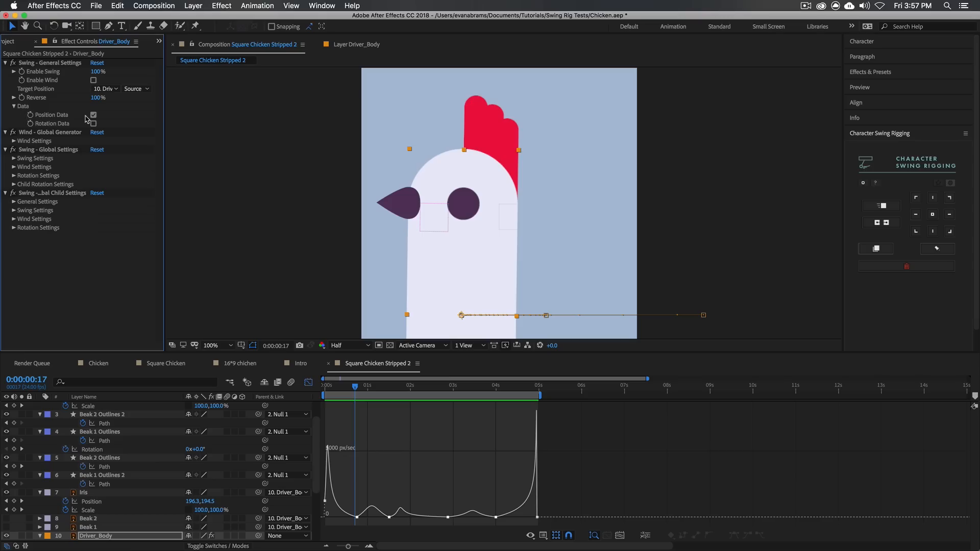
pyautogui.click(93, 114)
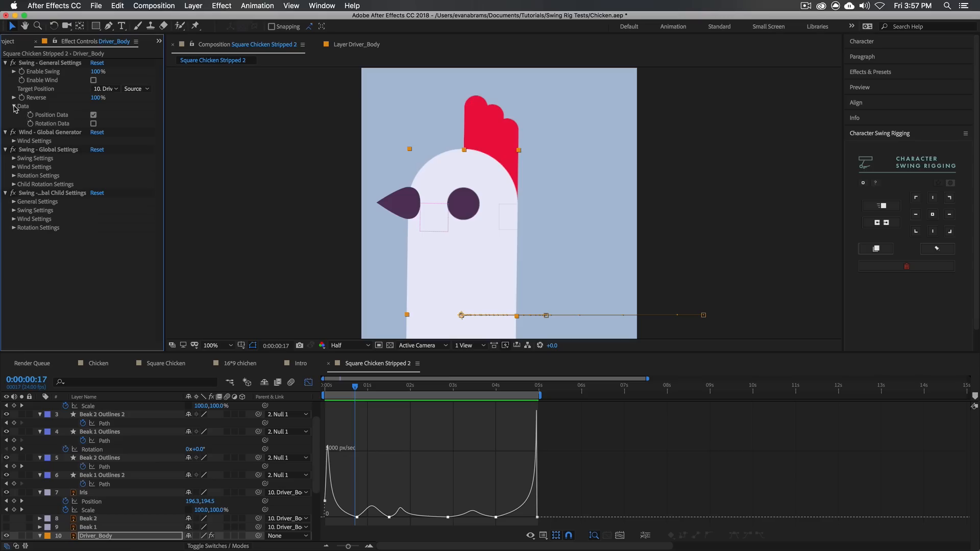
pyautogui.click(13, 105)
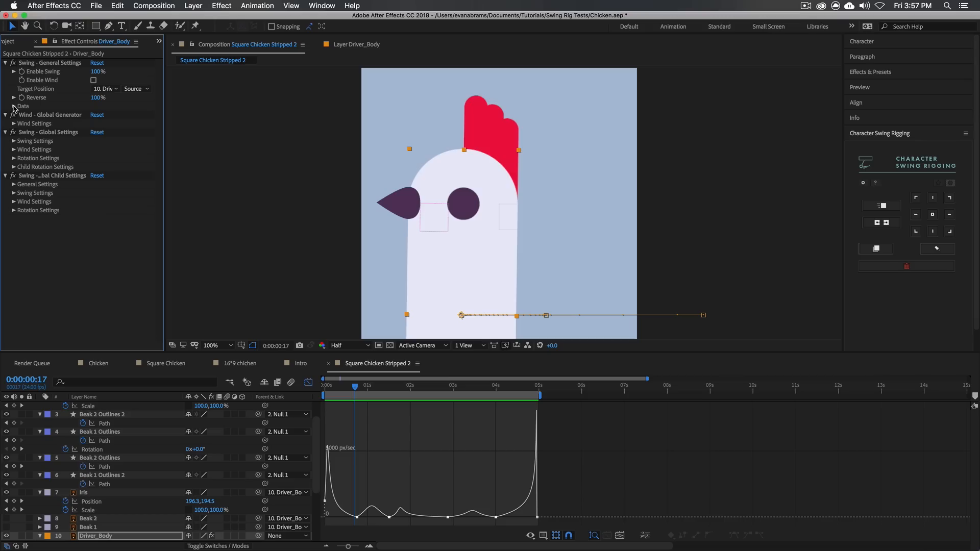
# Collapse Wind - Global Generator and reveal the Swing - Global Settings
pyautogui.click(49, 115)
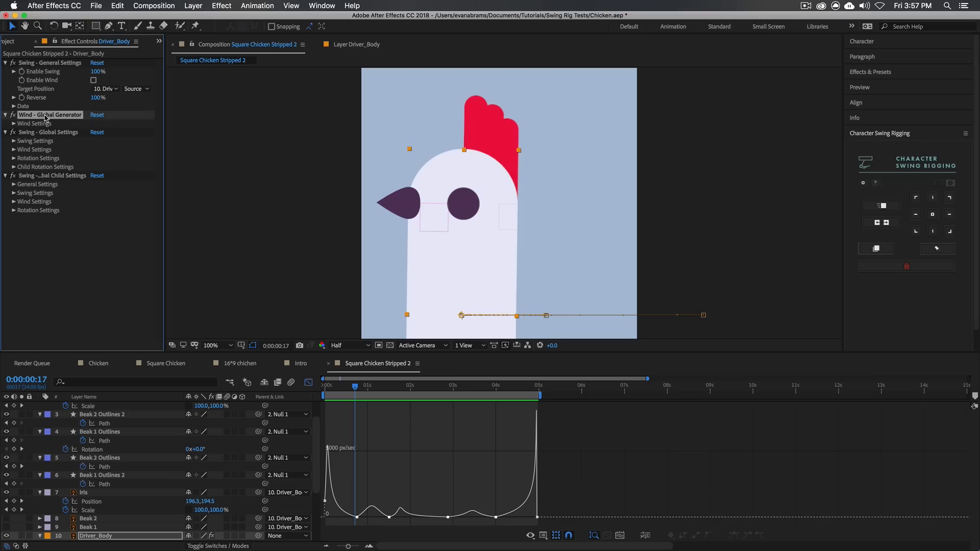
pyautogui.click(13, 114)
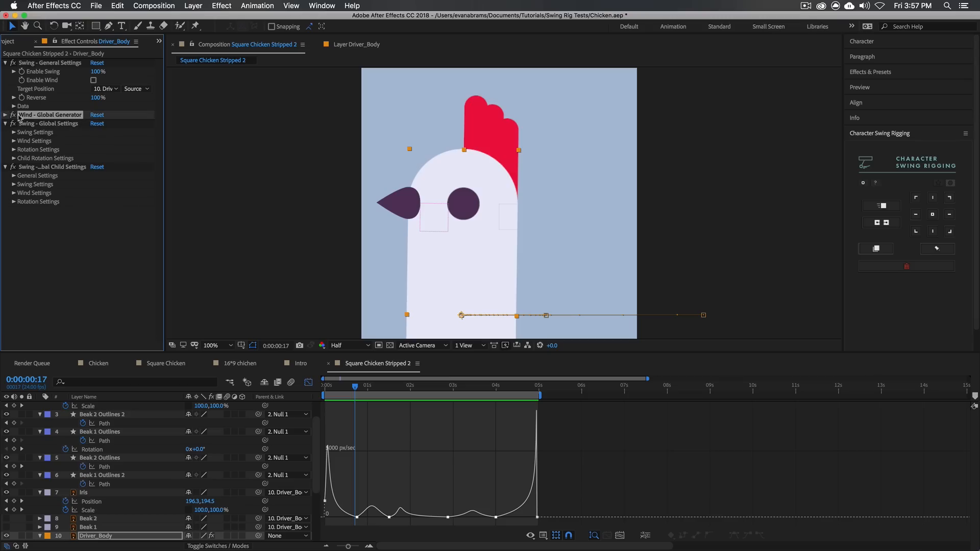
pyautogui.click(49, 123)
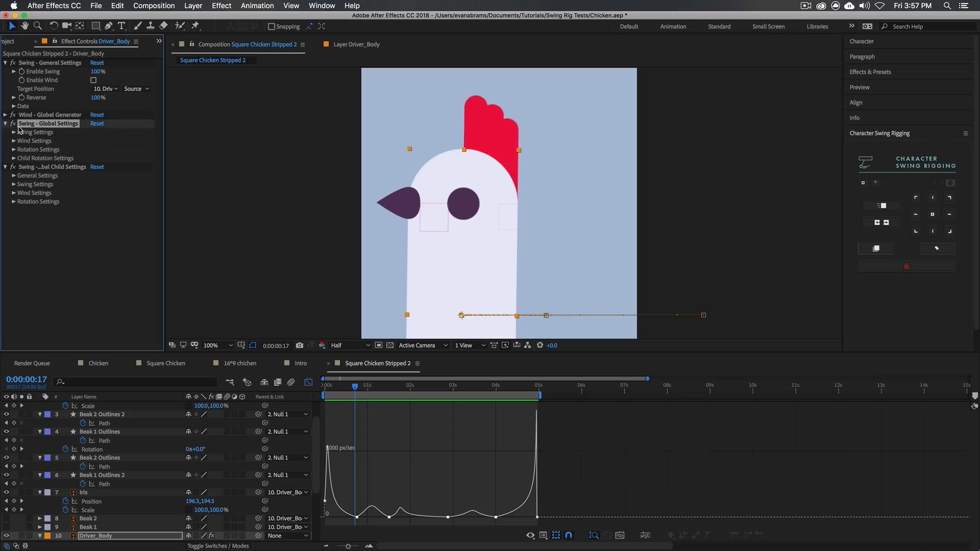
# Reduce Driver_Body's swing Amp from 0.02 toward 0.01 for a gentler sway
pyautogui.click(13, 131)
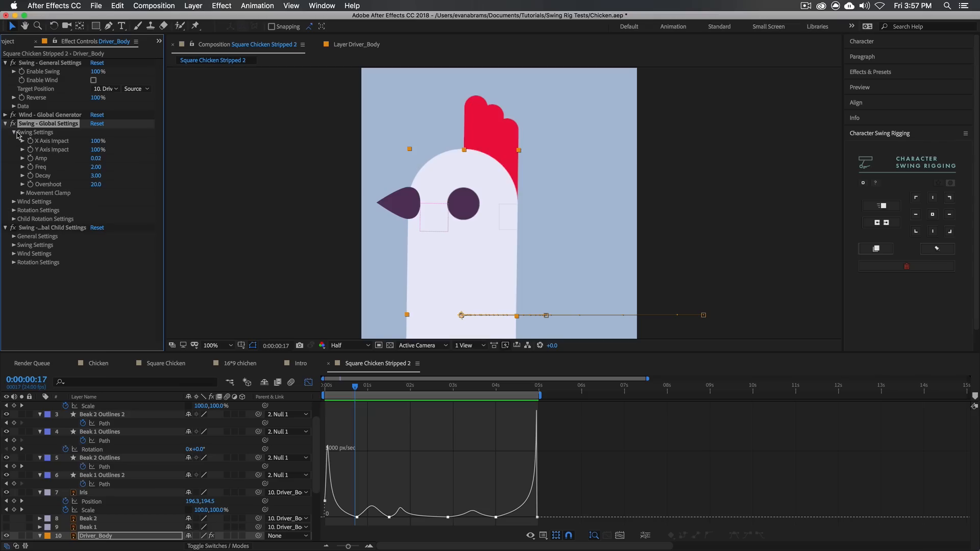
pyautogui.moveTo(71, 143)
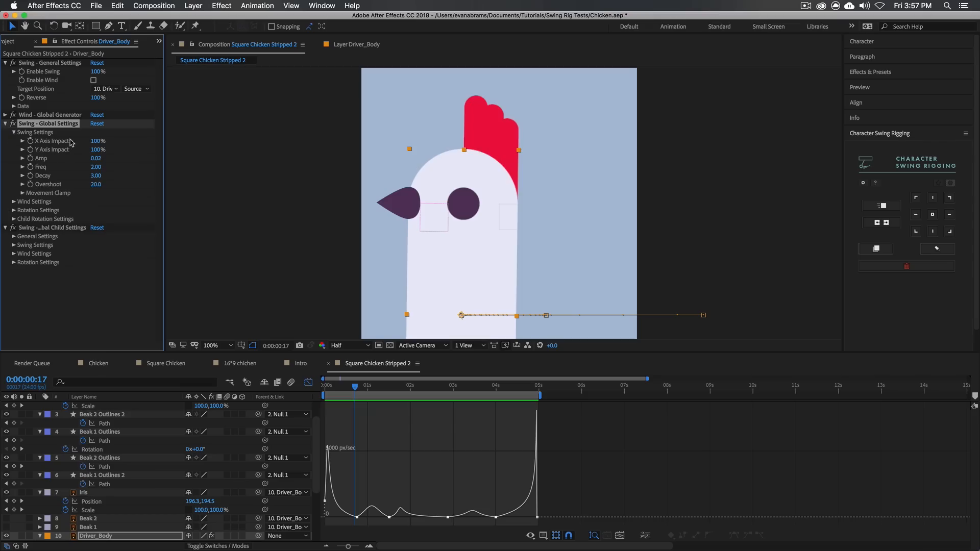
pyautogui.moveTo(116, 148)
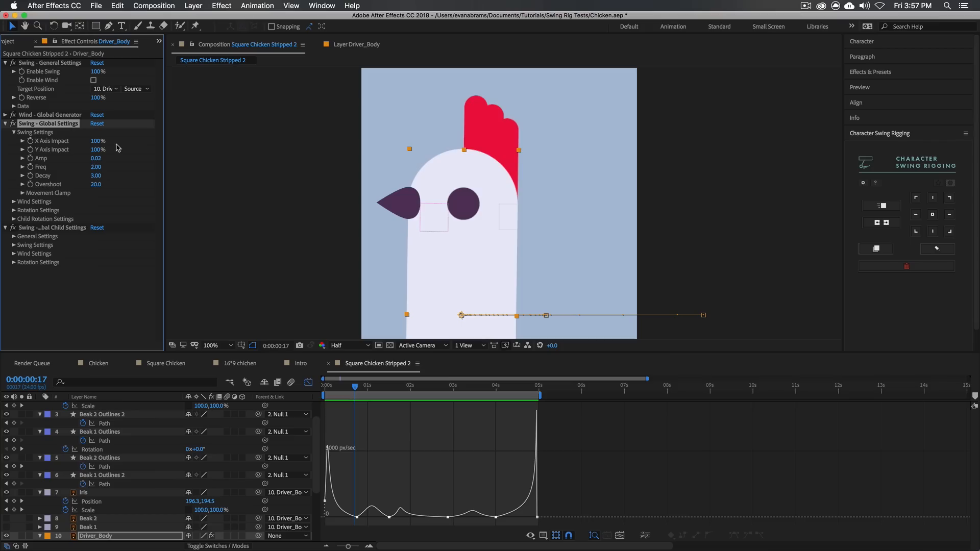
pyautogui.moveTo(151, 165)
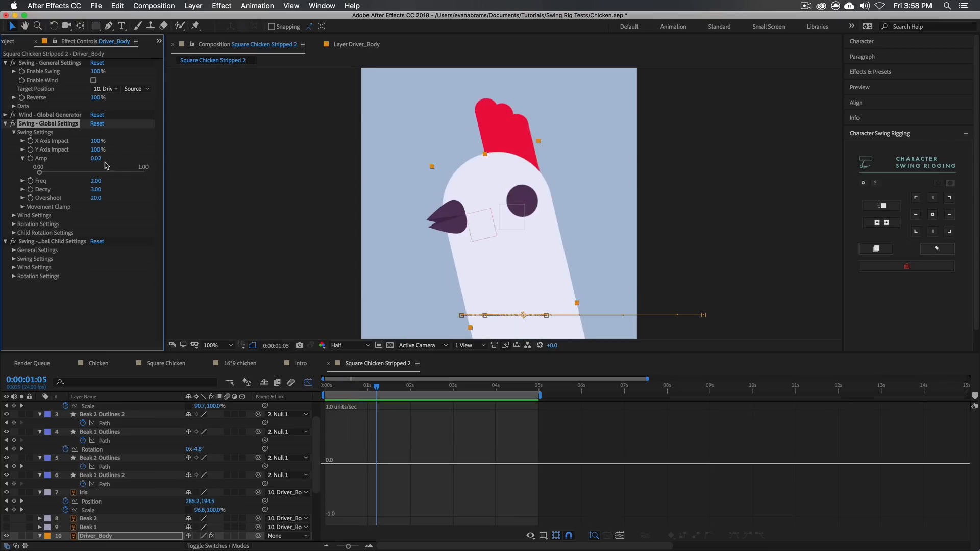
pyautogui.moveTo(105, 161)
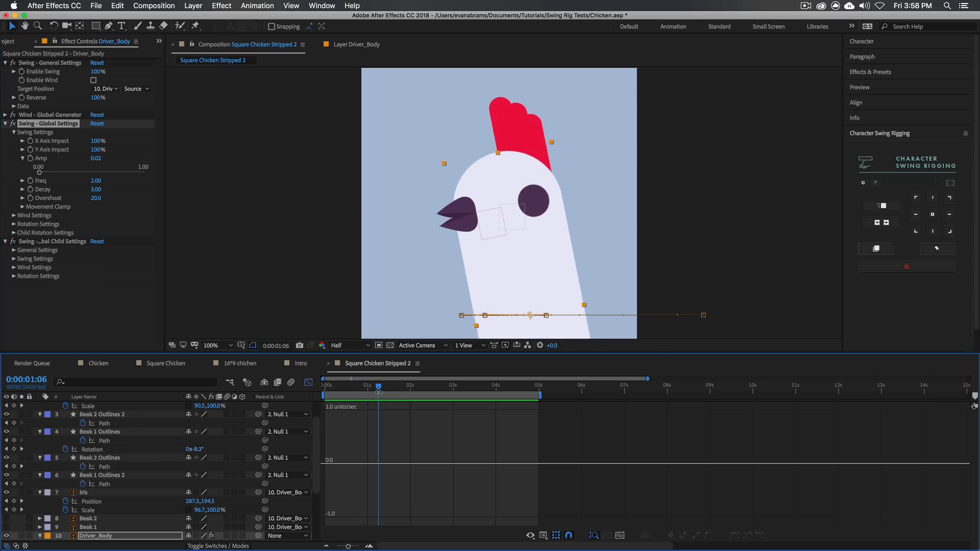
pyautogui.click(99, 159)
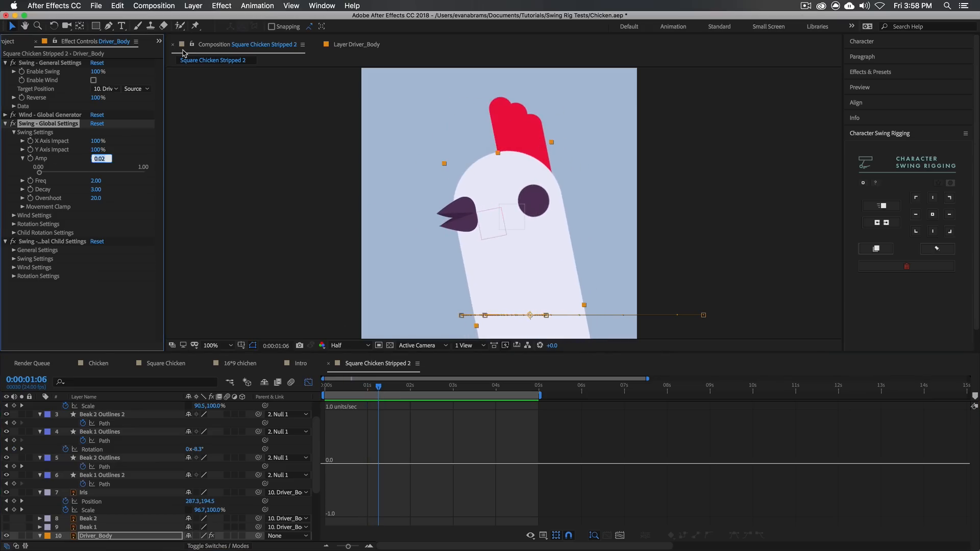
pyautogui.write('0.011')
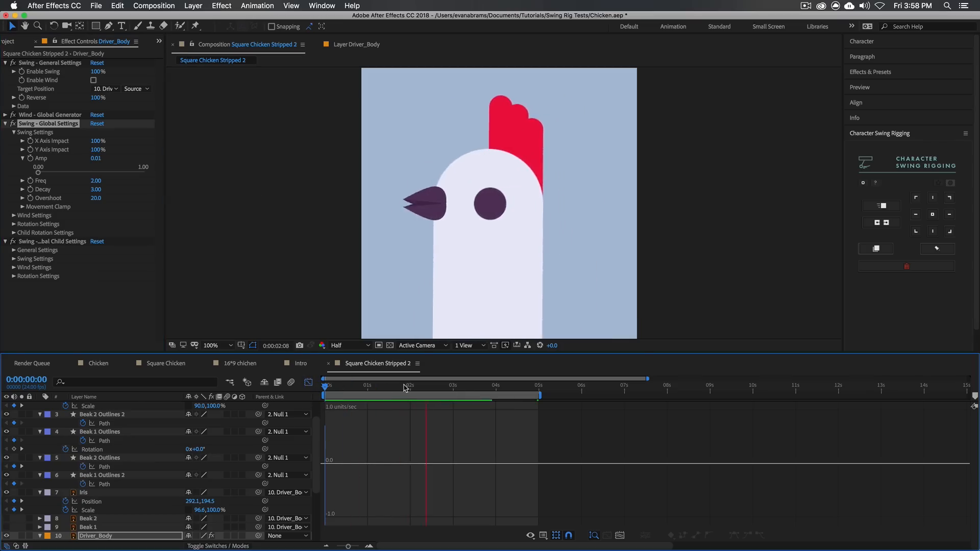
pyautogui.click(409, 385)
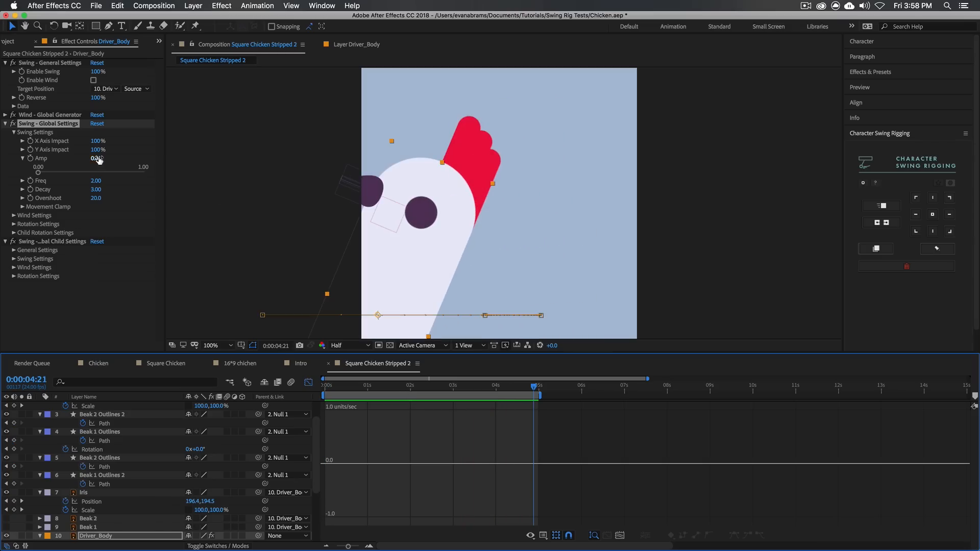
pyautogui.click(97, 159)
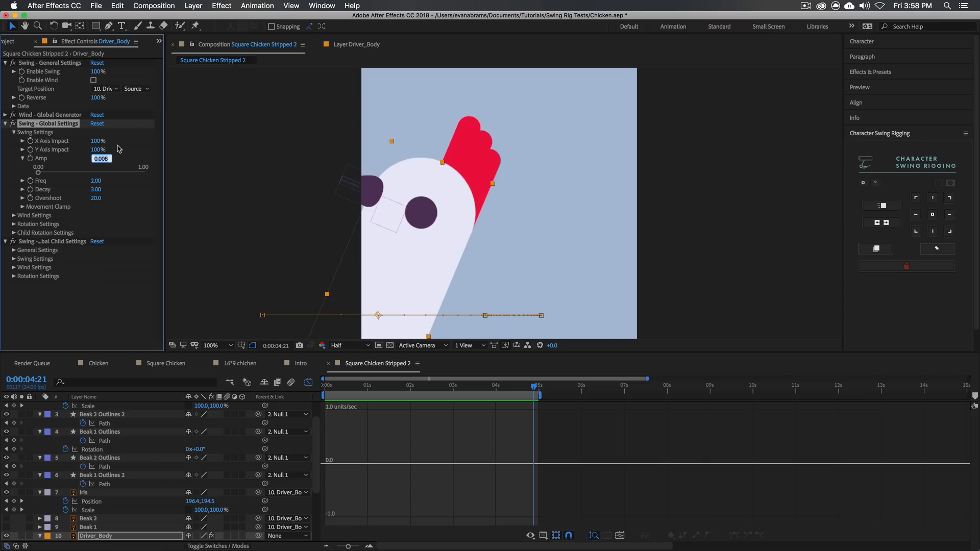
pyautogui.moveTo(138, 148)
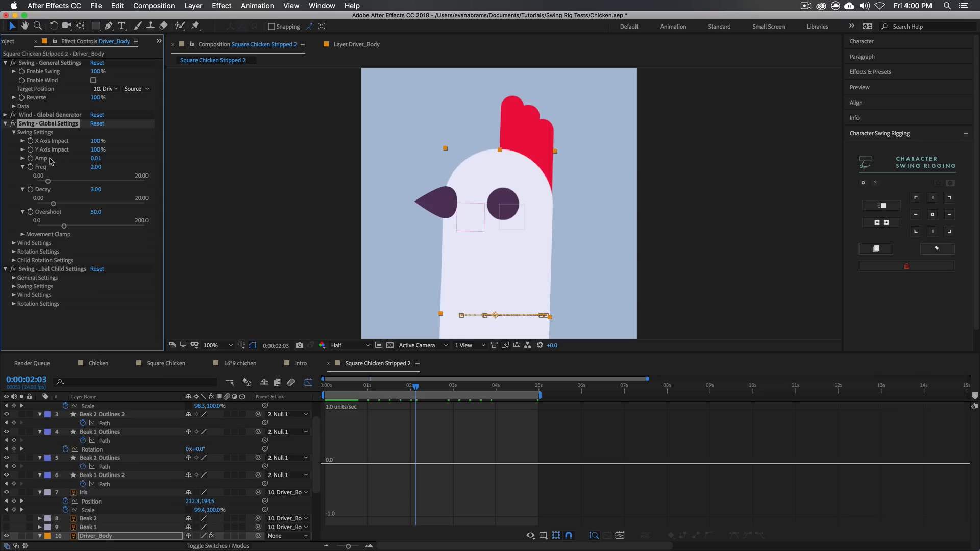
# Set Movement Clamp Left Rotation to -21, keeping Right Rotation at 90
pyautogui.click(22, 158)
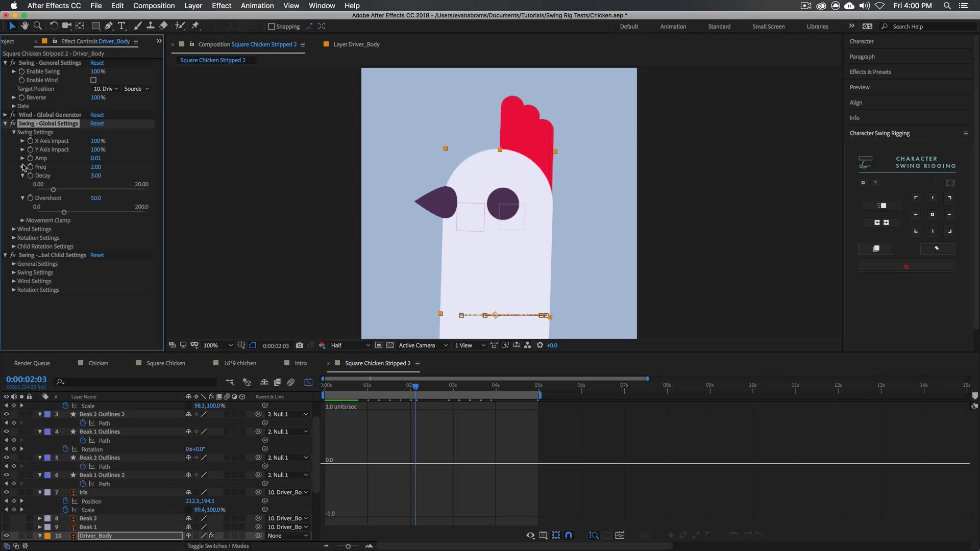
pyautogui.click(24, 220)
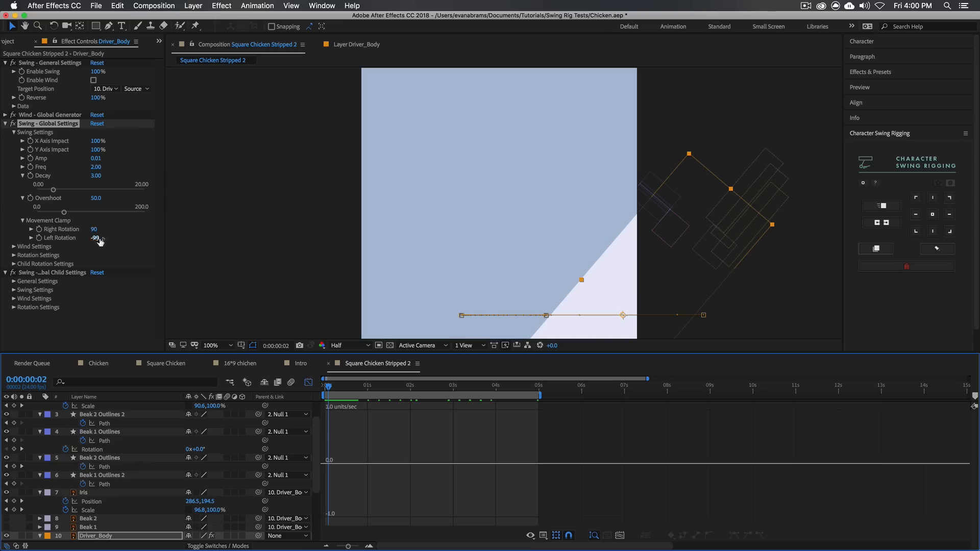
pyautogui.moveTo(97, 239); pyautogui.dragTo(69, 244)
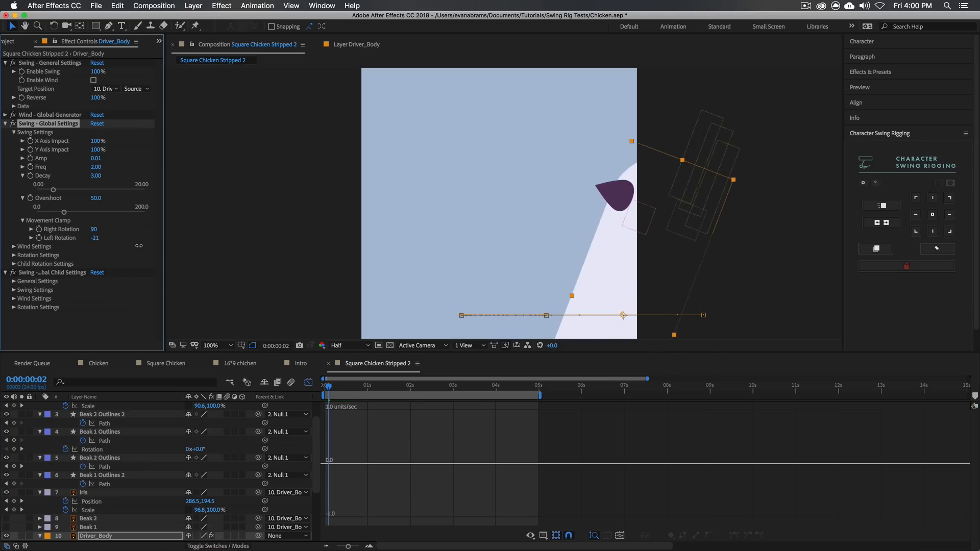
pyautogui.click(99, 237)
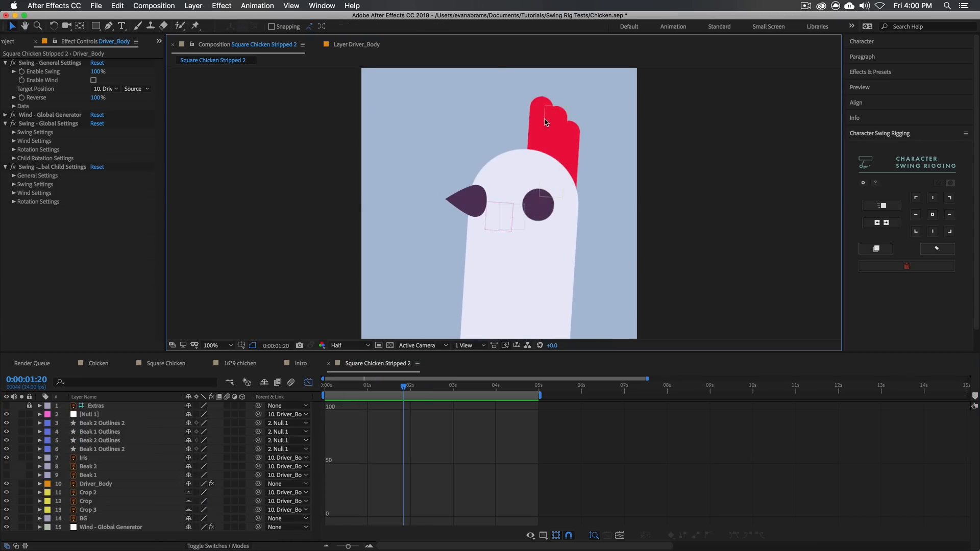
# Select the Crop crest layer to isolate its red pill shape
pyautogui.click(86, 500)
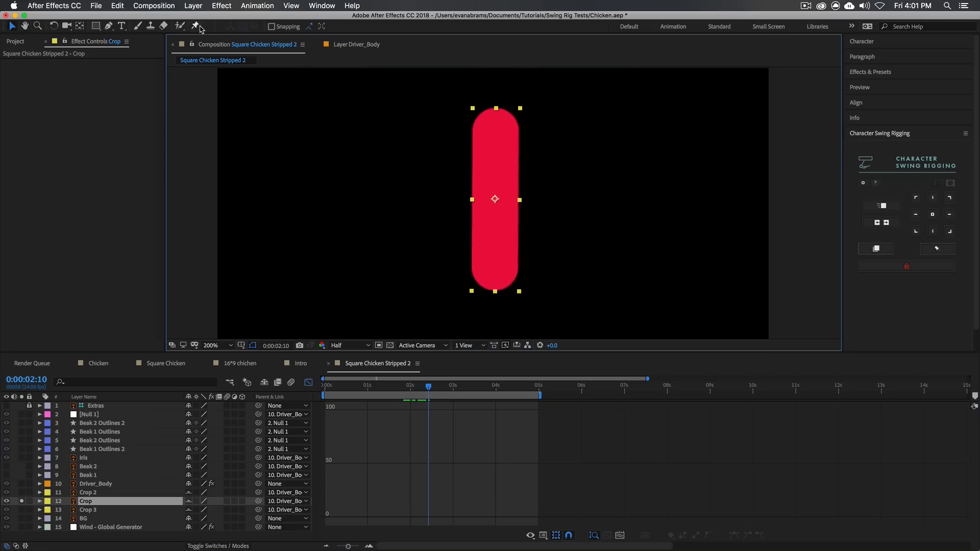
# Add a Puppet effect to Crop and confirm switching its engine to Legacy
pyautogui.click(196, 26)
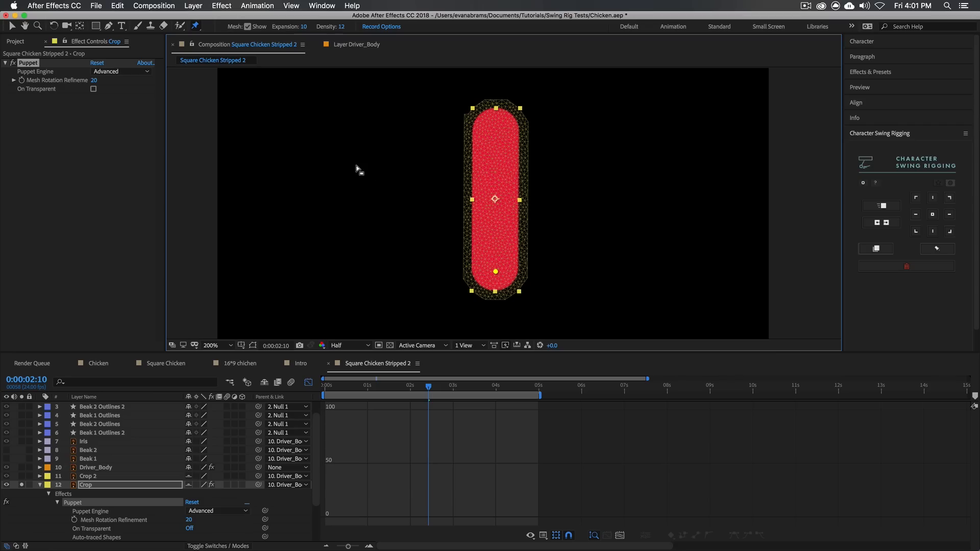
pyautogui.moveTo(250, 197)
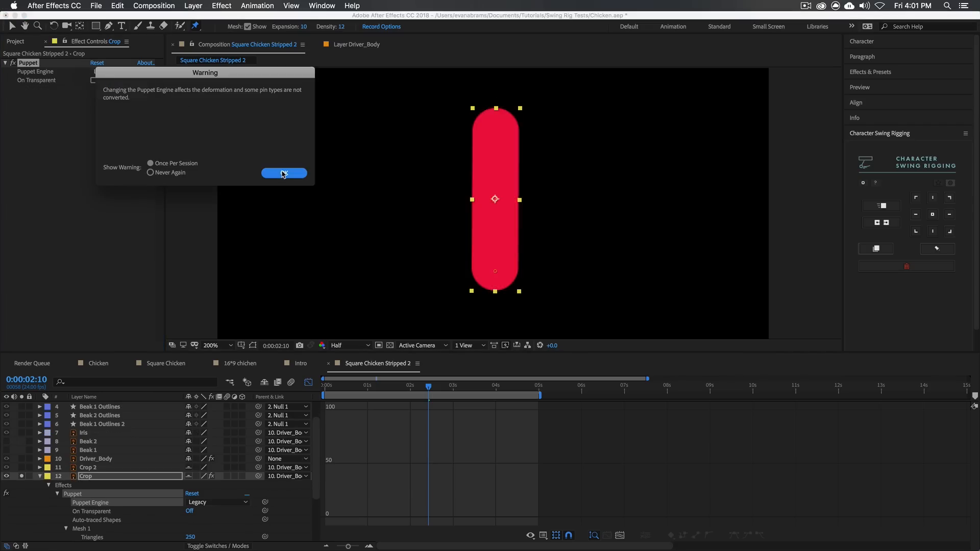
pyautogui.click(282, 173)
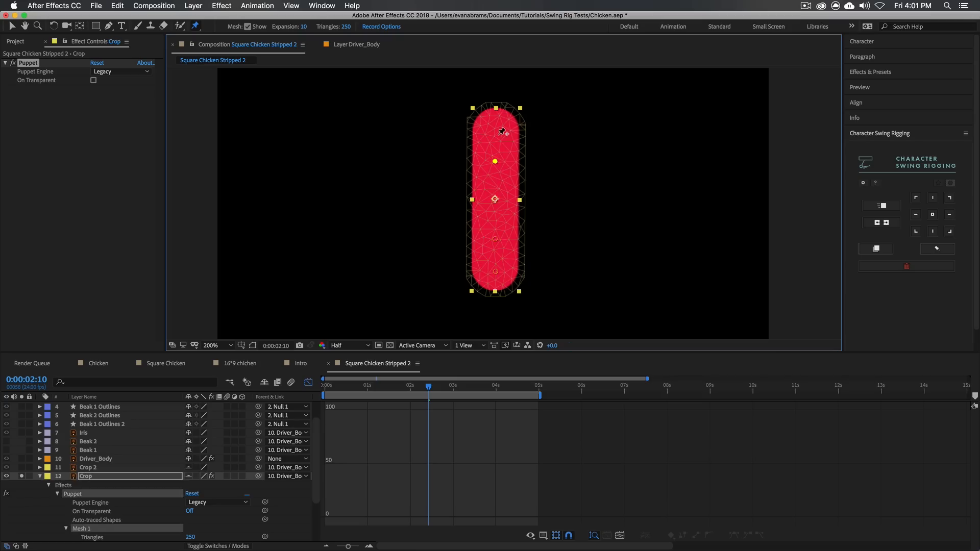
# Place a puppet pin at the top end of the Crop crest
pyautogui.click(494, 129)
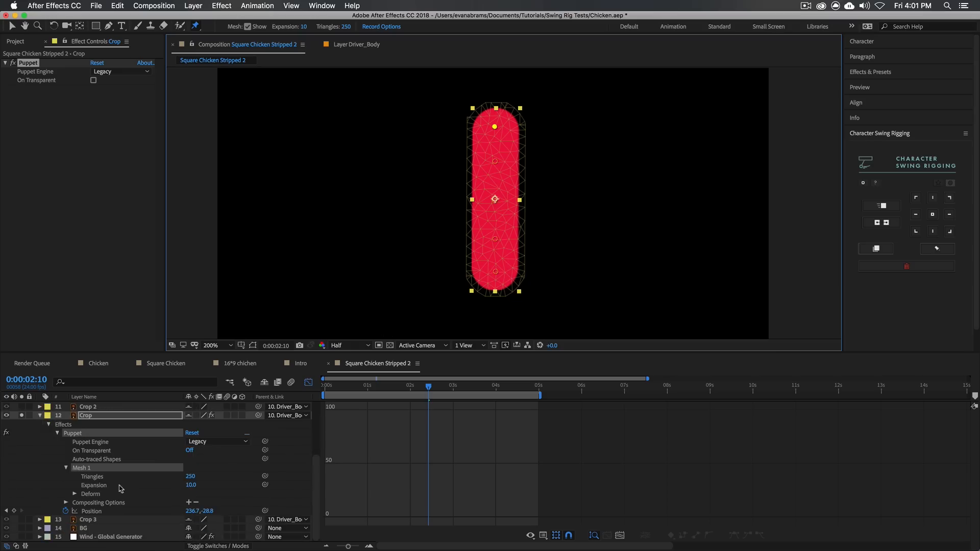
pyautogui.moveTo(503, 131)
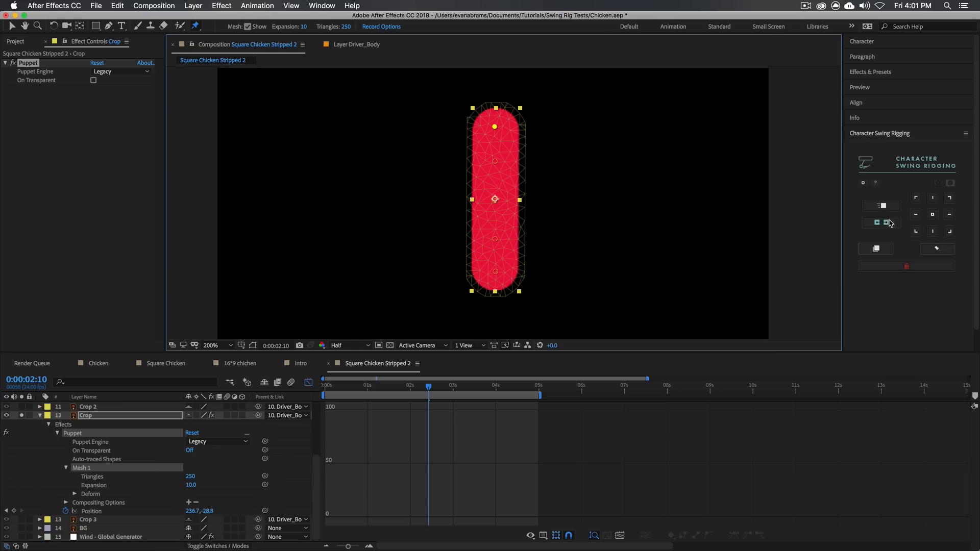
# Build the swing chain from the Crop pins, creating Driver_Pin_Crop and Chain_Pin_1–4_Crop, and review their swing settings
pyautogui.click(875, 222)
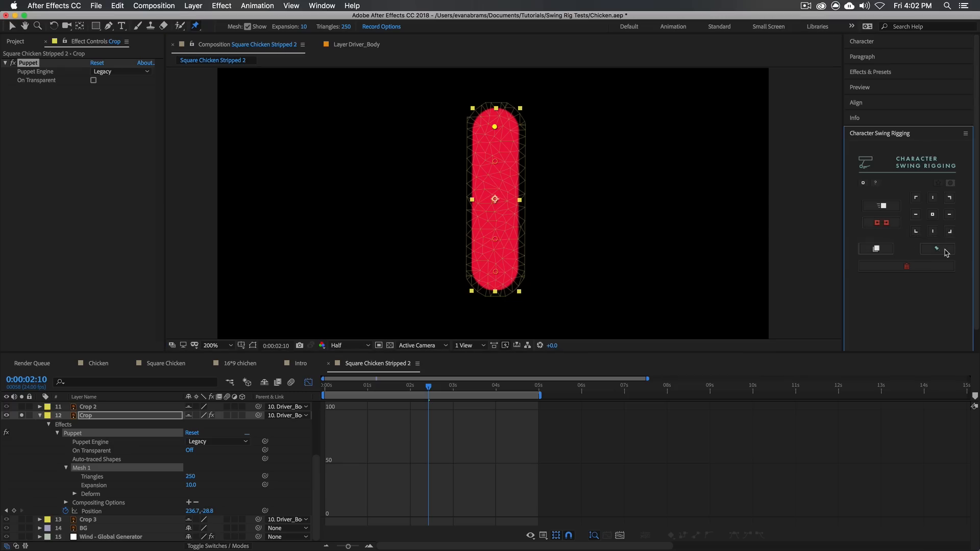
pyautogui.moveTo(936, 249)
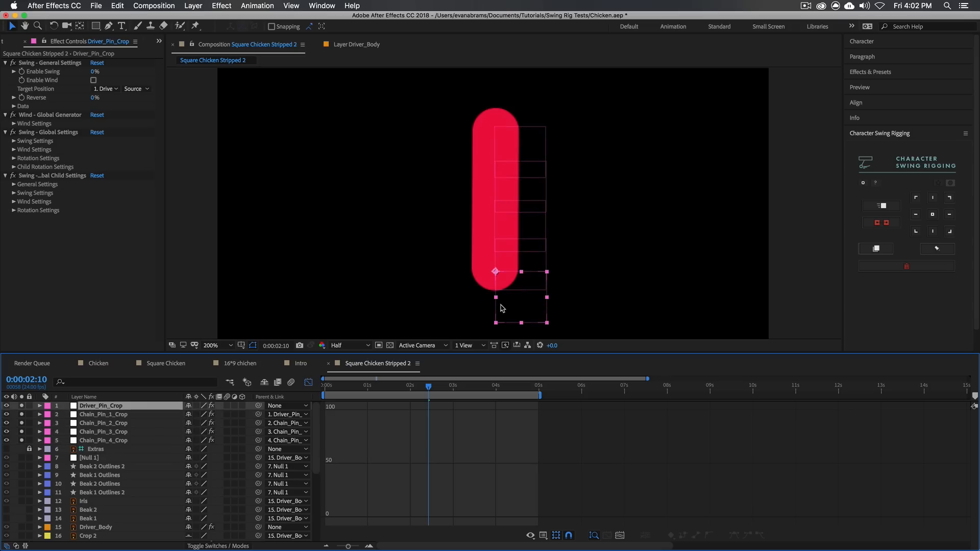
pyautogui.moveTo(488, 300)
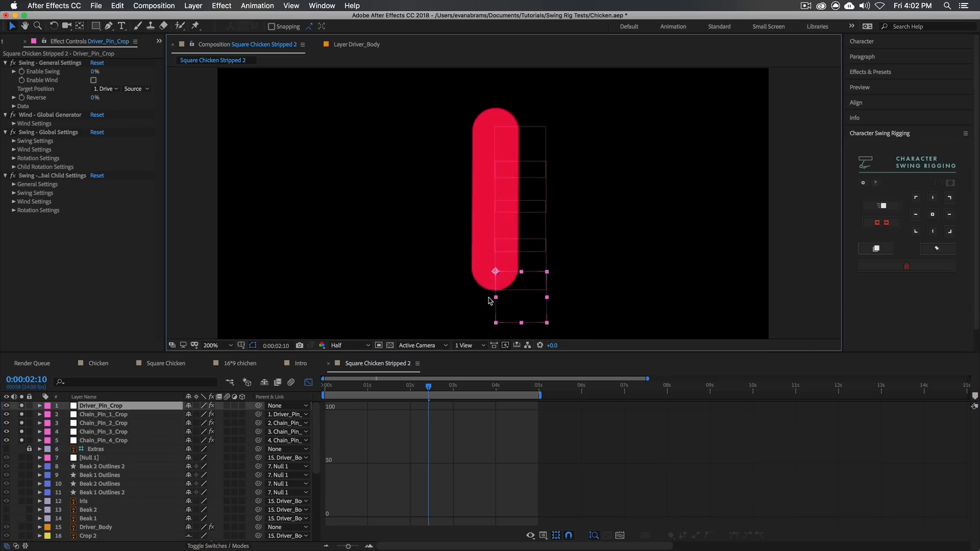
pyautogui.click(104, 441)
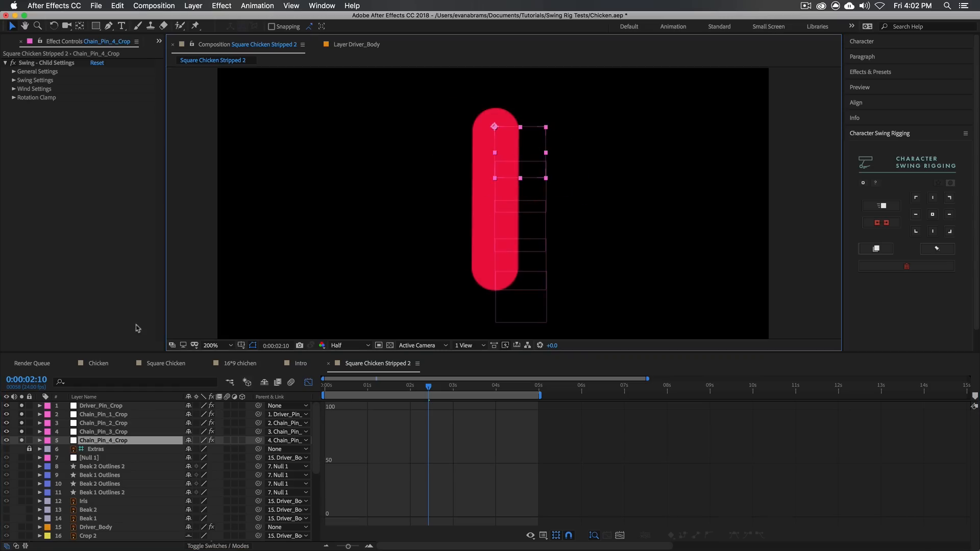
pyautogui.click(100, 405)
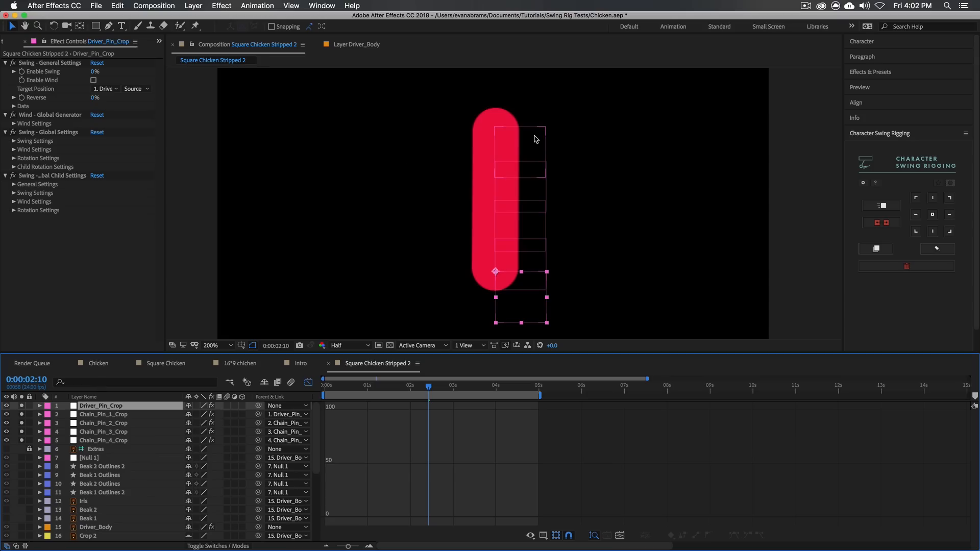
pyautogui.moveTo(24, 446)
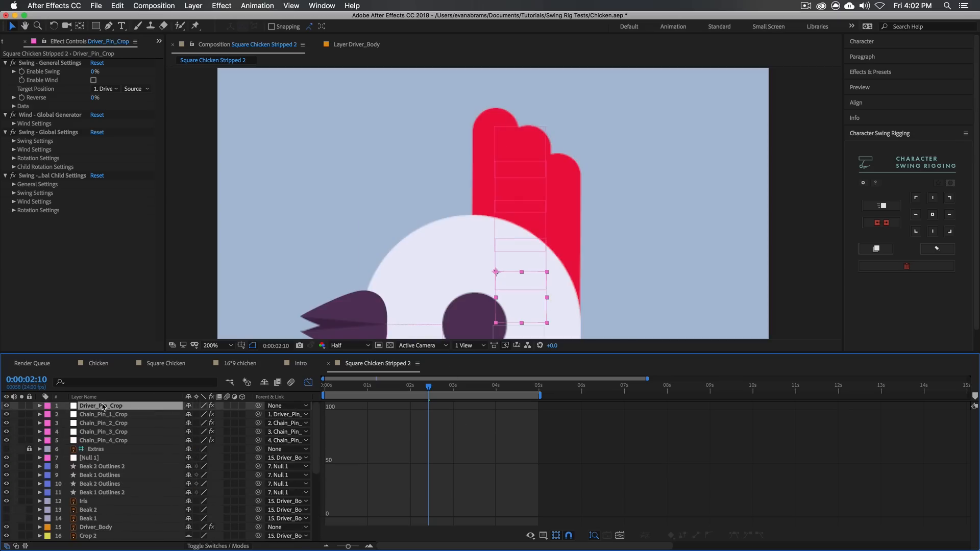
pyautogui.moveTo(268, 119)
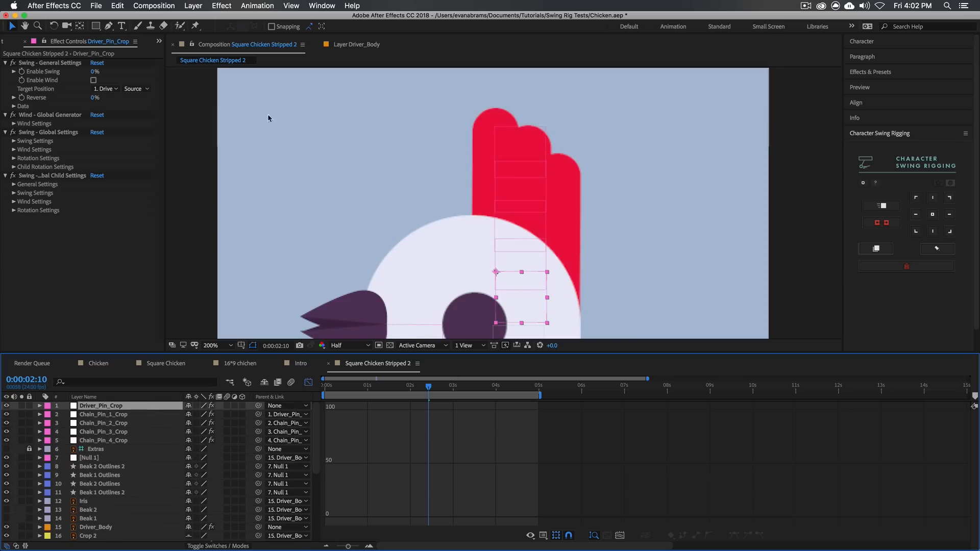
# Set Driver_Pin_Crop's Enable Swing to 100% and make Driver_Body its swing target
pyautogui.click(98, 71)
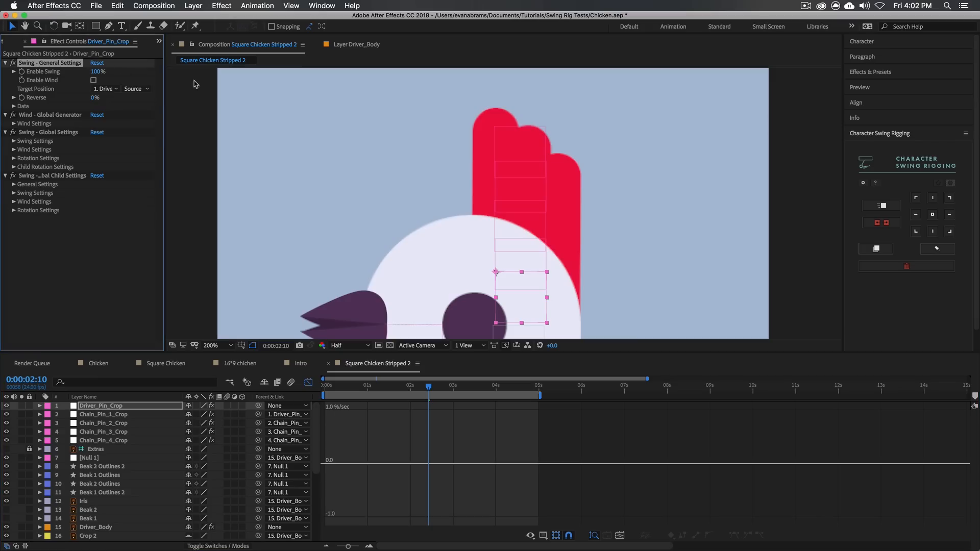
pyautogui.moveTo(114, 100)
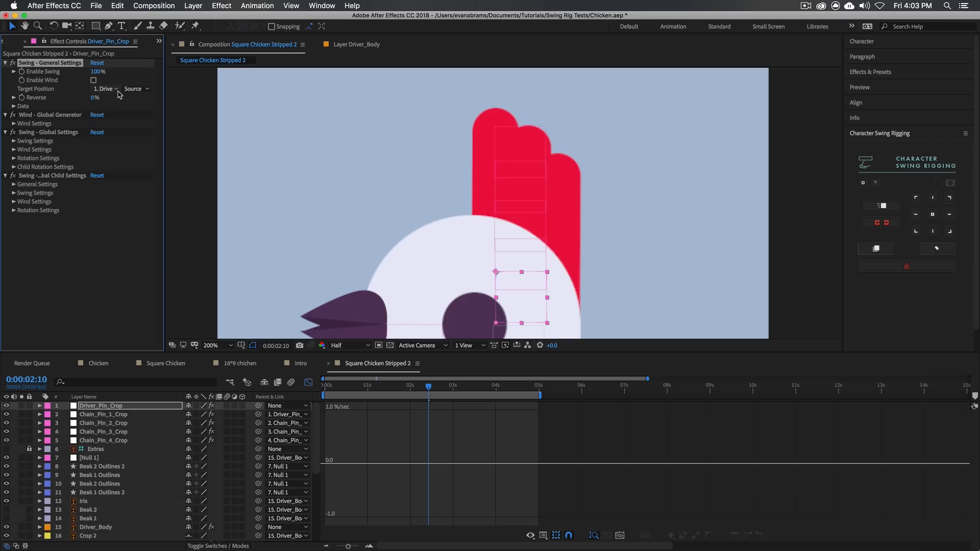
pyautogui.moveTo(526, 100)
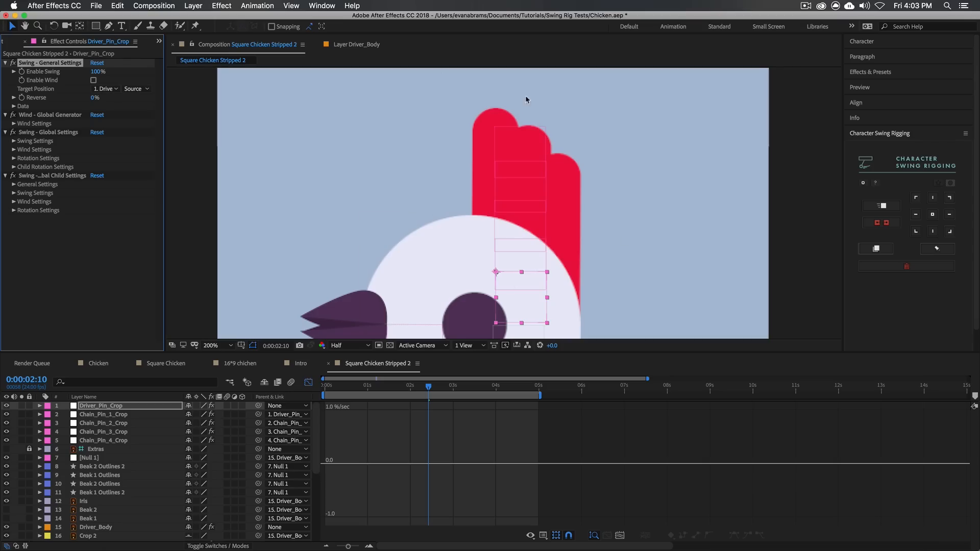
pyautogui.click(106, 88)
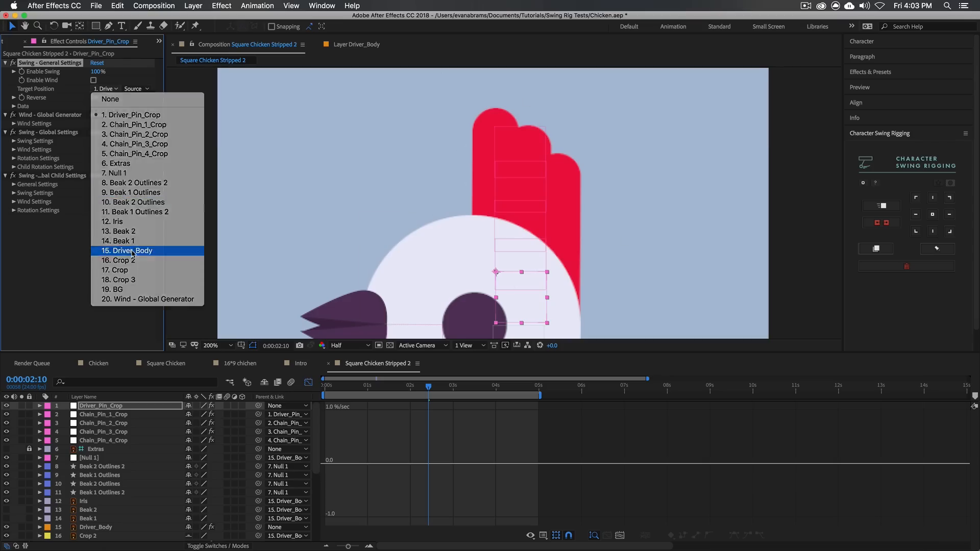
pyautogui.click(127, 250)
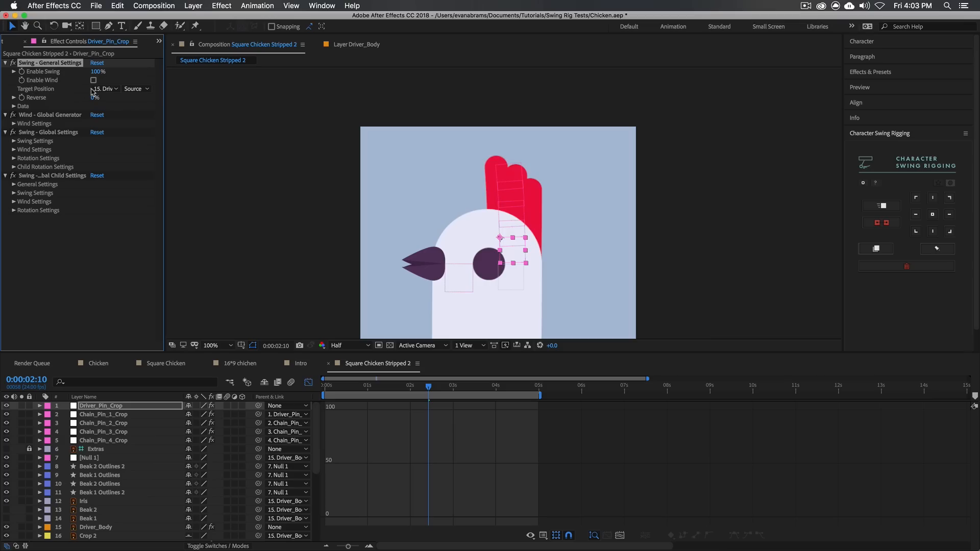
pyautogui.moveTo(389, 371)
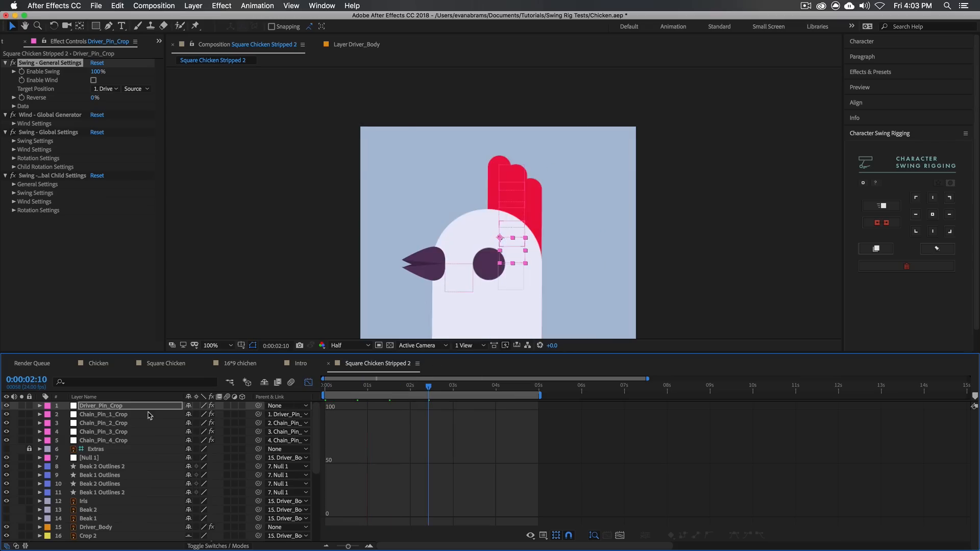
# Parent Driver_Pin_Crop to the Crop layer so the crest's driver pin follows its crest piece
pyautogui.click(100, 405)
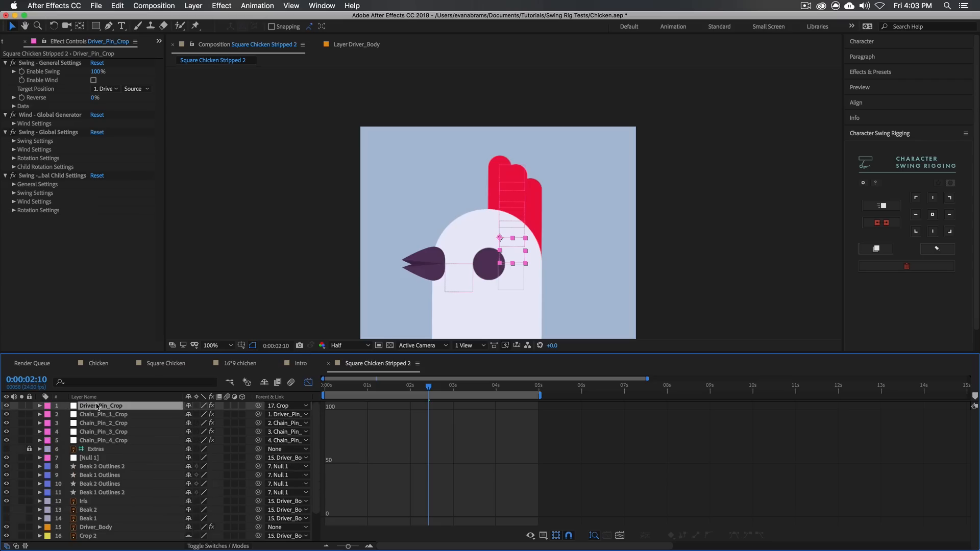
pyautogui.scroll(-3)
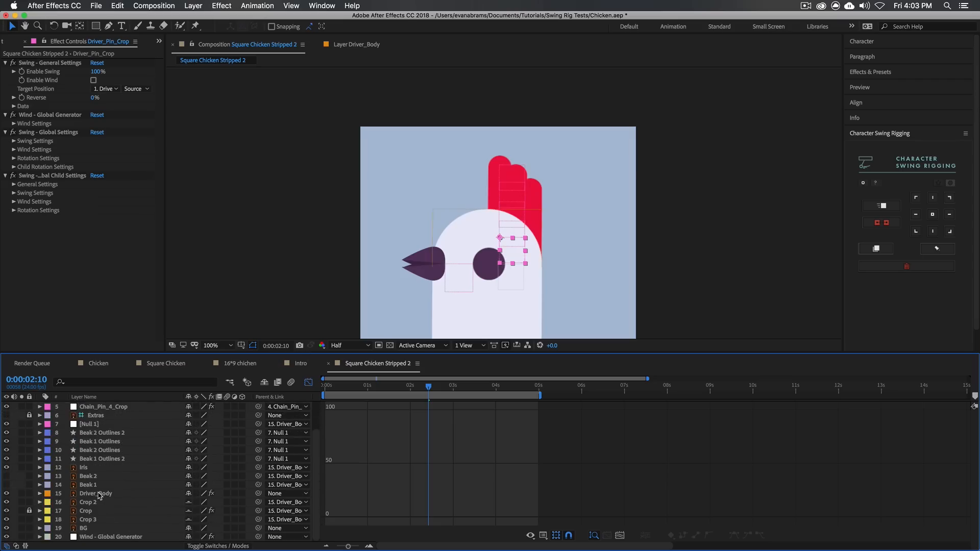
pyautogui.moveTo(500, 392)
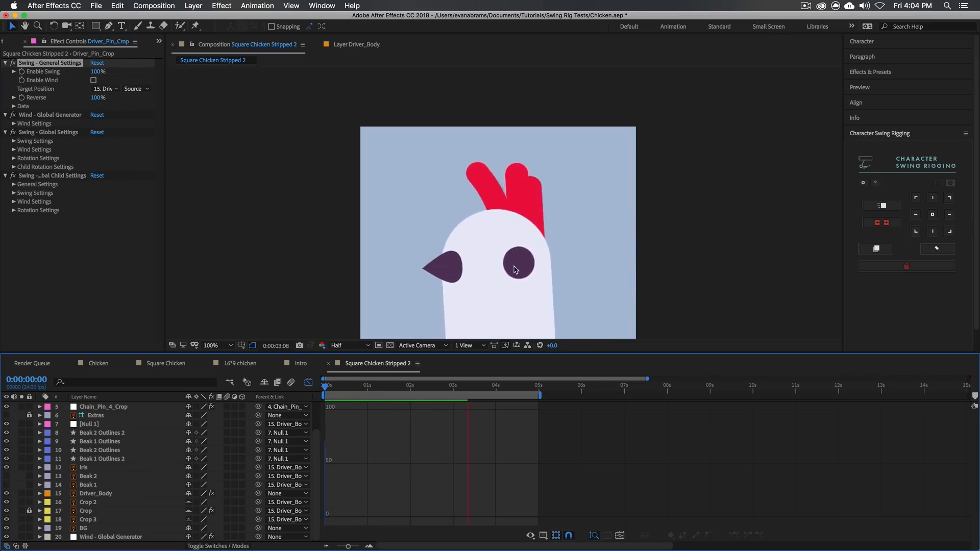
# Stop the preview and set Driver_Pin_Crop's global swing amplitude to 0.01
pyautogui.click(433, 385)
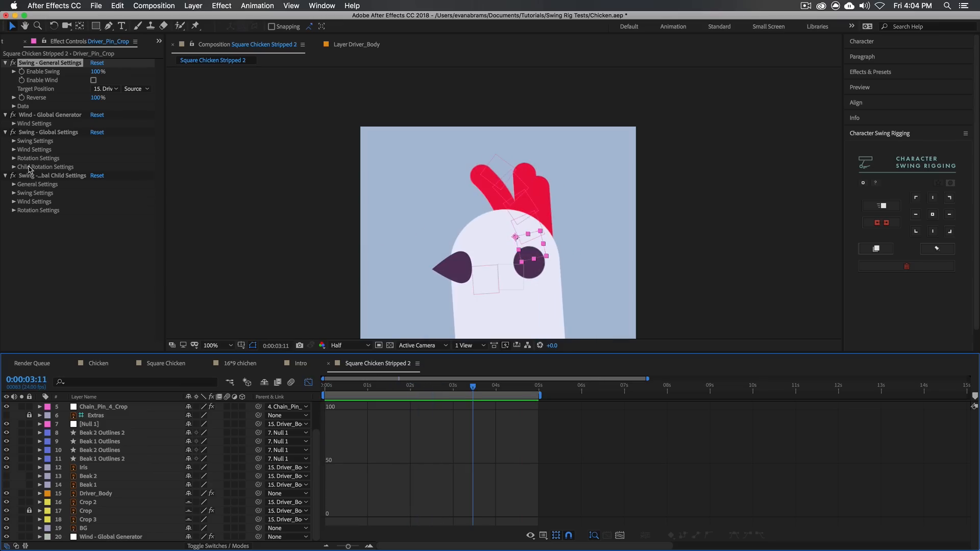
pyautogui.click(12, 141)
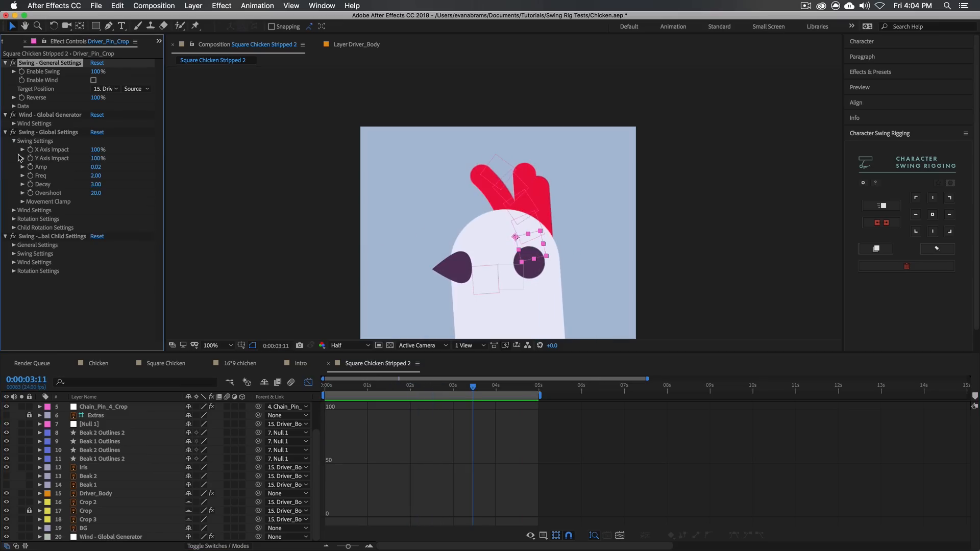
pyautogui.click(96, 167)
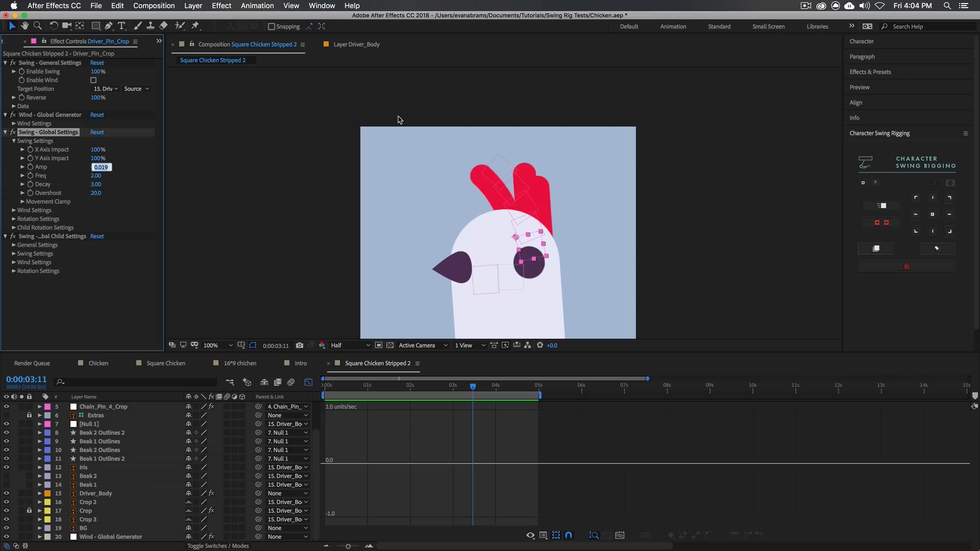
pyautogui.write('0.01')
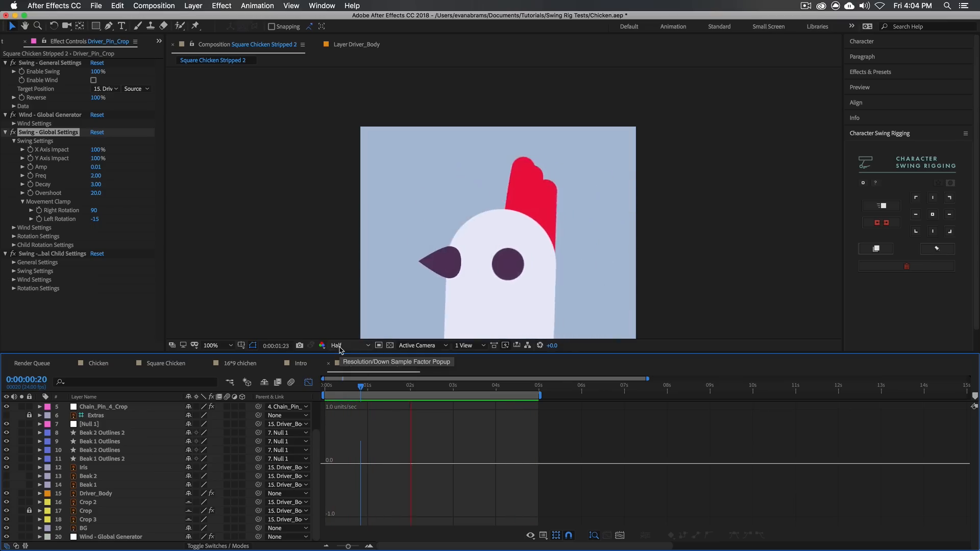
pyautogui.click(431, 384)
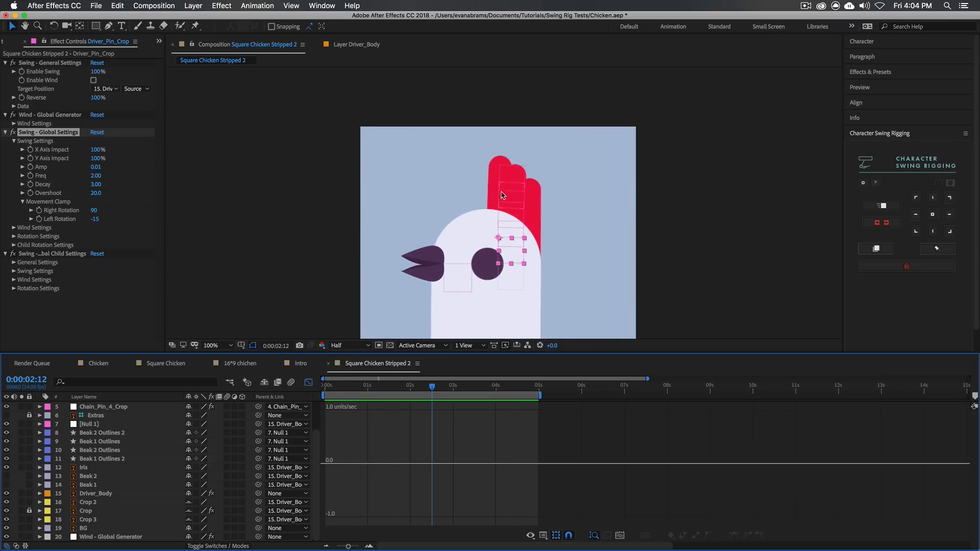
pyautogui.click(210, 345)
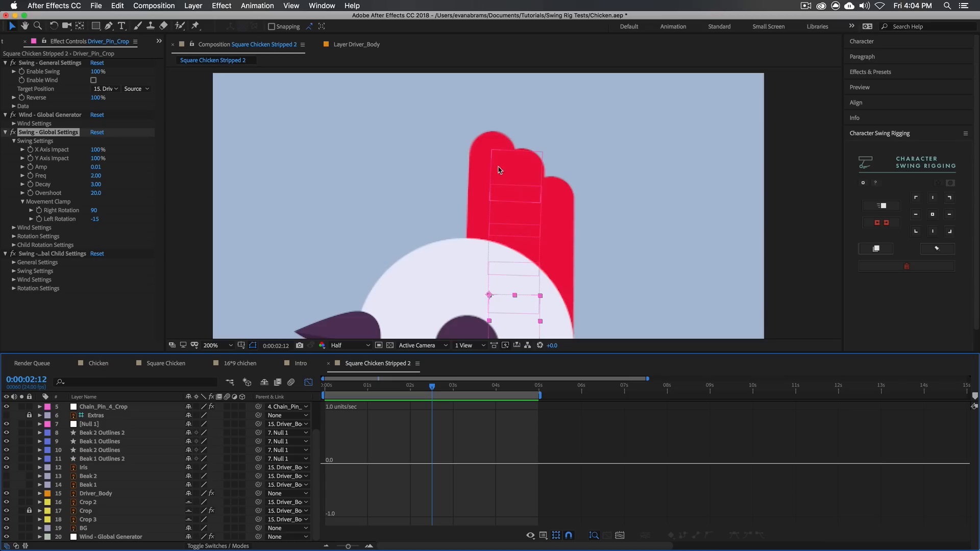
pyautogui.moveTo(432, 388); pyautogui.dragTo(406, 388)
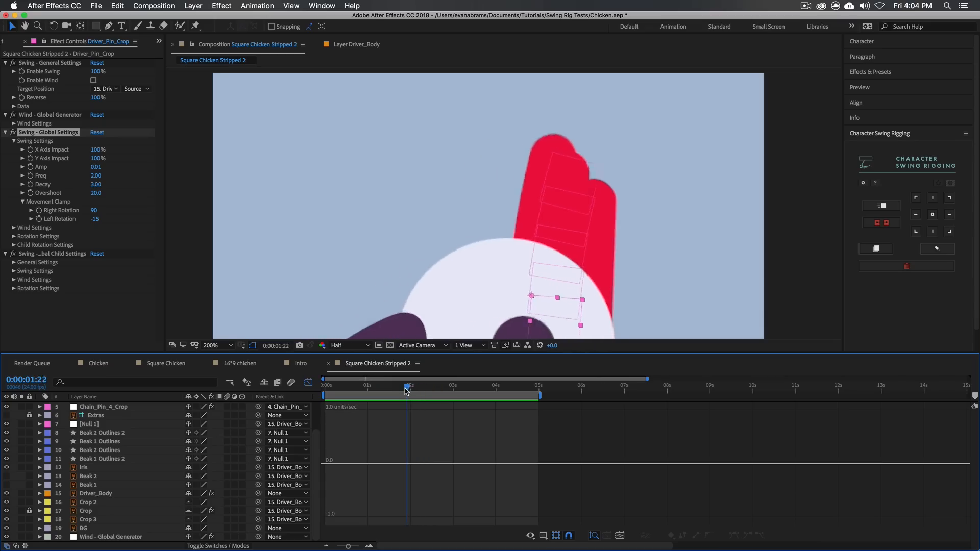
pyautogui.click(407, 390)
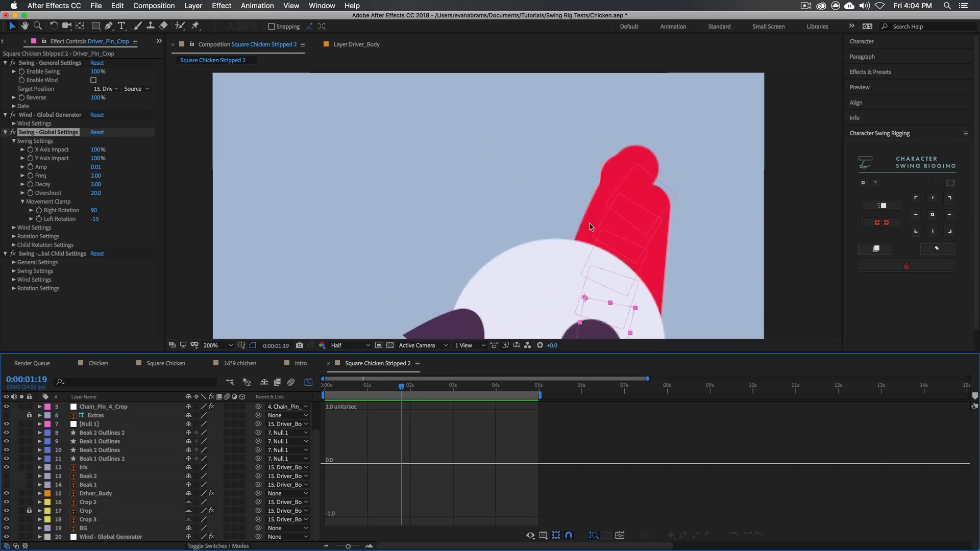
pyautogui.click(210, 345)
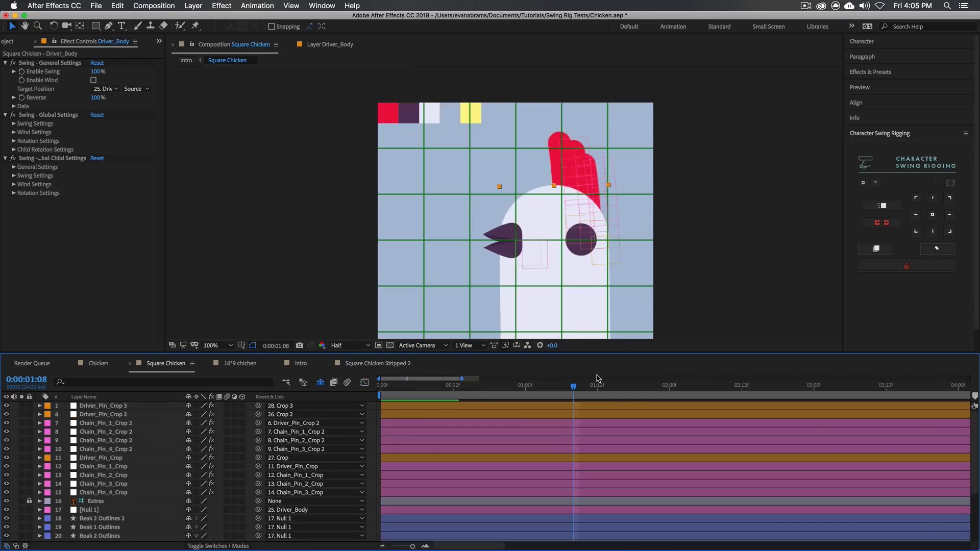
# Select the crest's Chain_Pin layers and view Chain_Pin_1_Crop 2's child swing settings
pyautogui.click(103, 492)
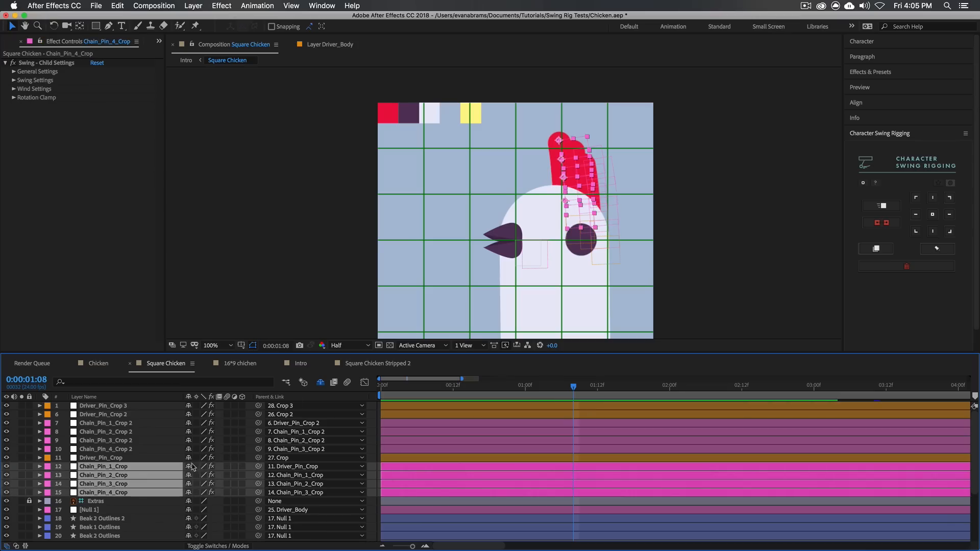
pyautogui.click(105, 423)
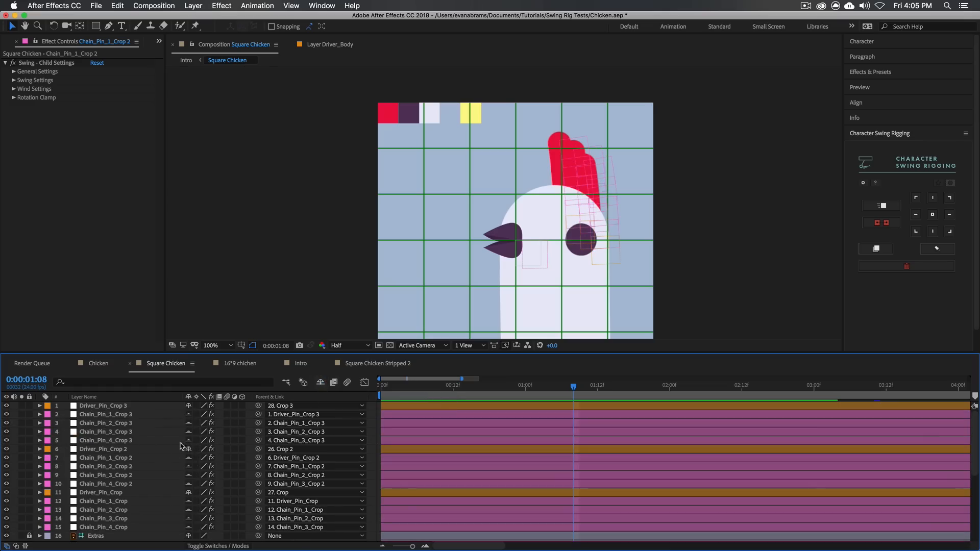
pyautogui.moveTo(323, 362)
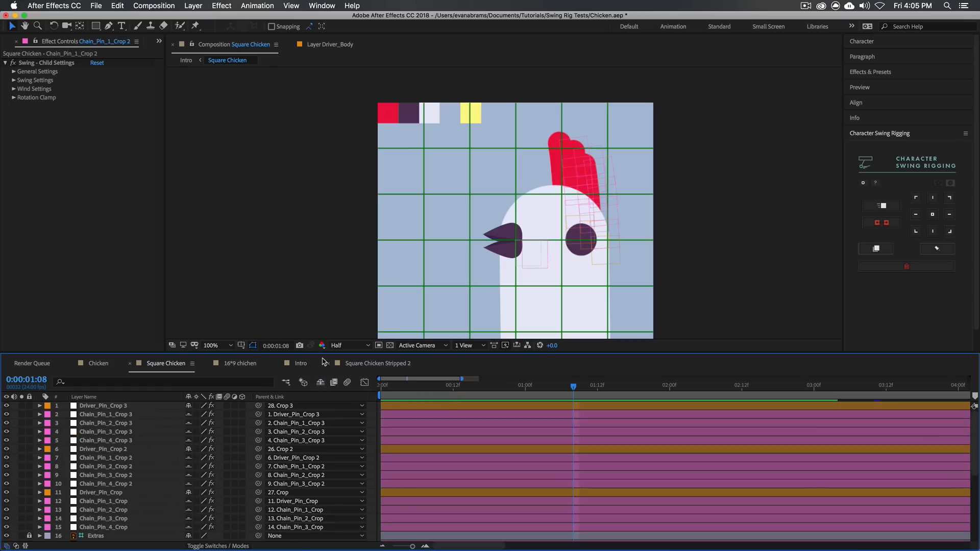
pyautogui.moveTo(321, 345)
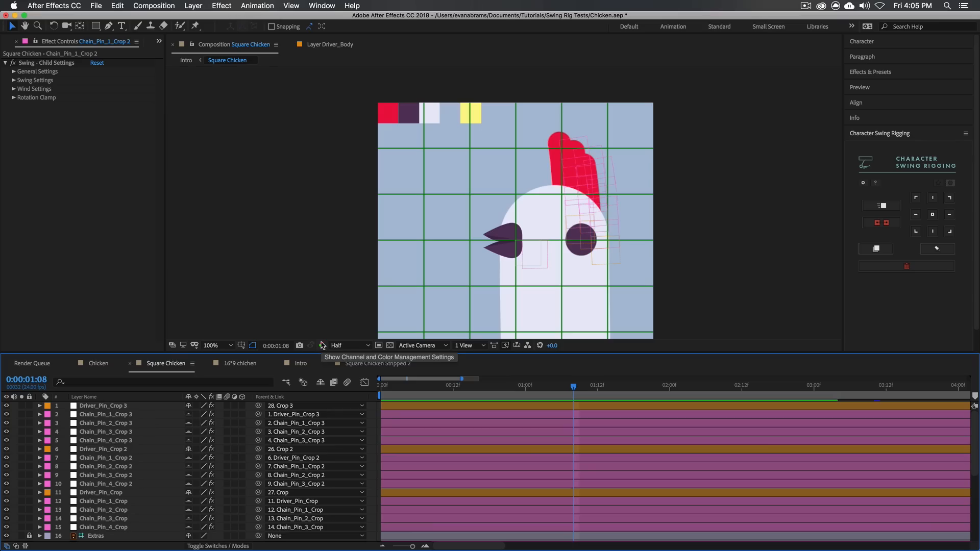